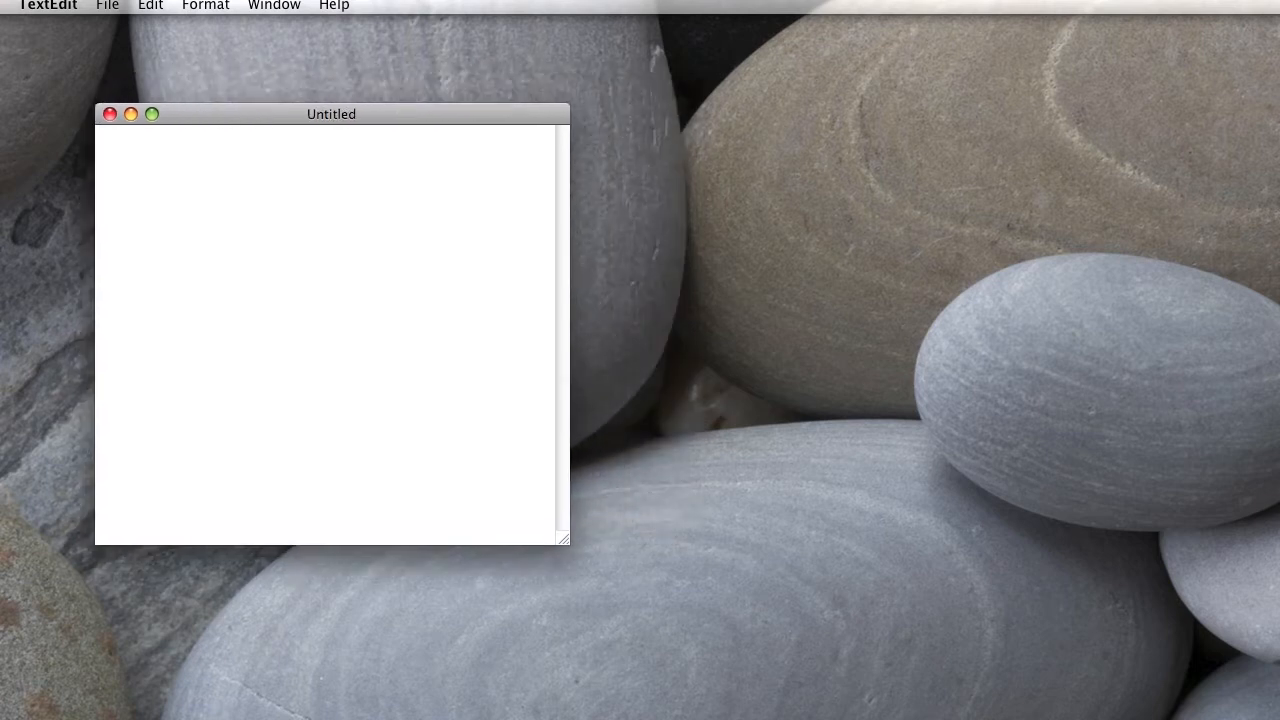
Step: Focus the blank Untitled document, shift its window slightly, and reach the TextEdit menu
left_click(48, 4)
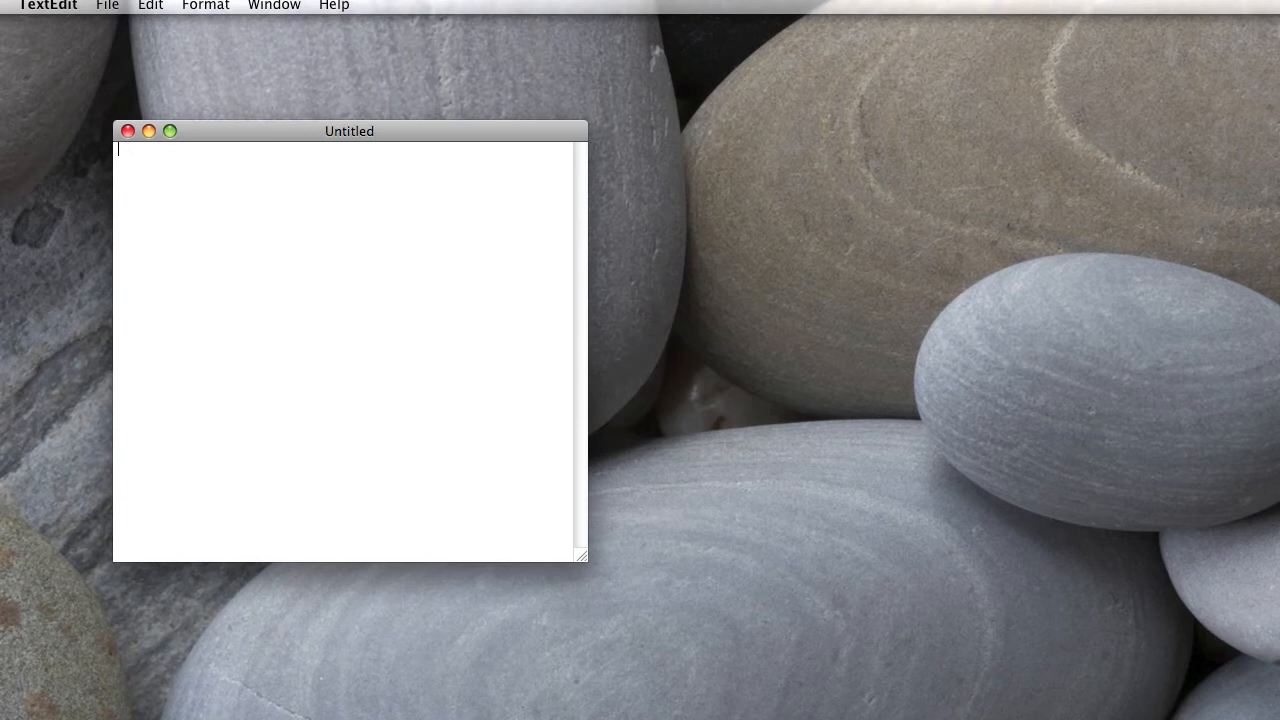
left_click_drag(348, 132, 352, 136)
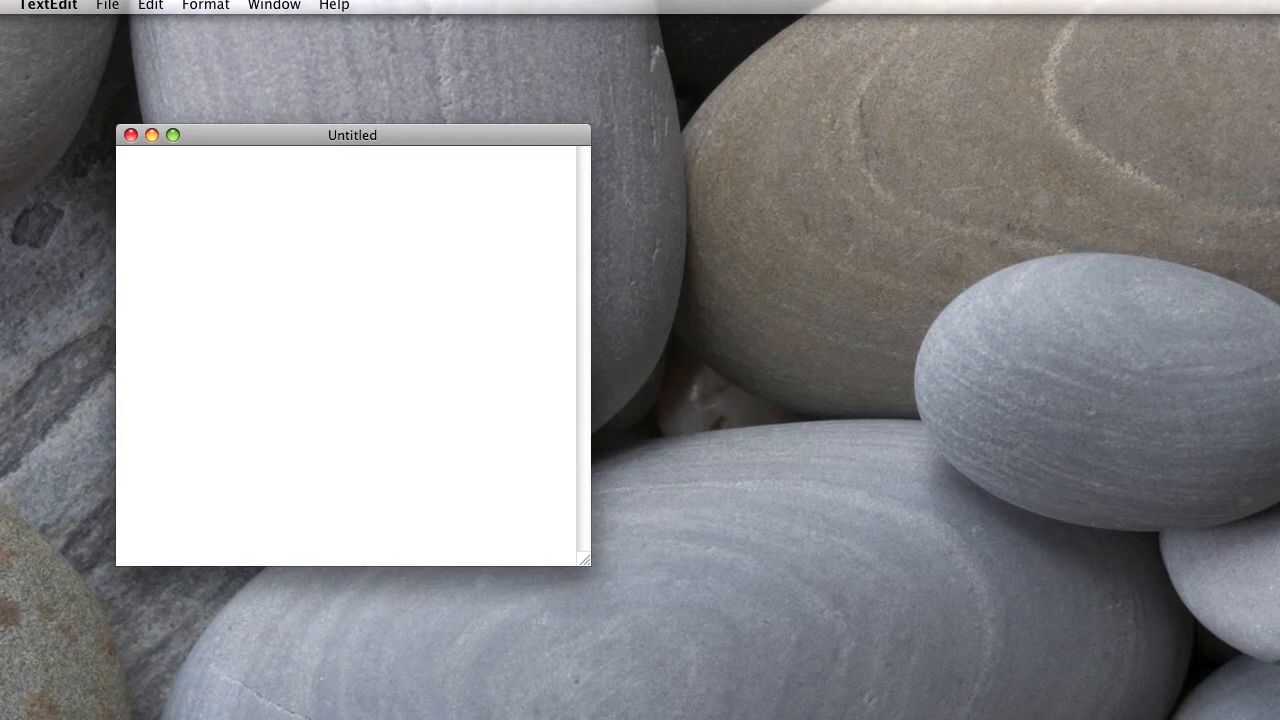
left_click(50, 4)
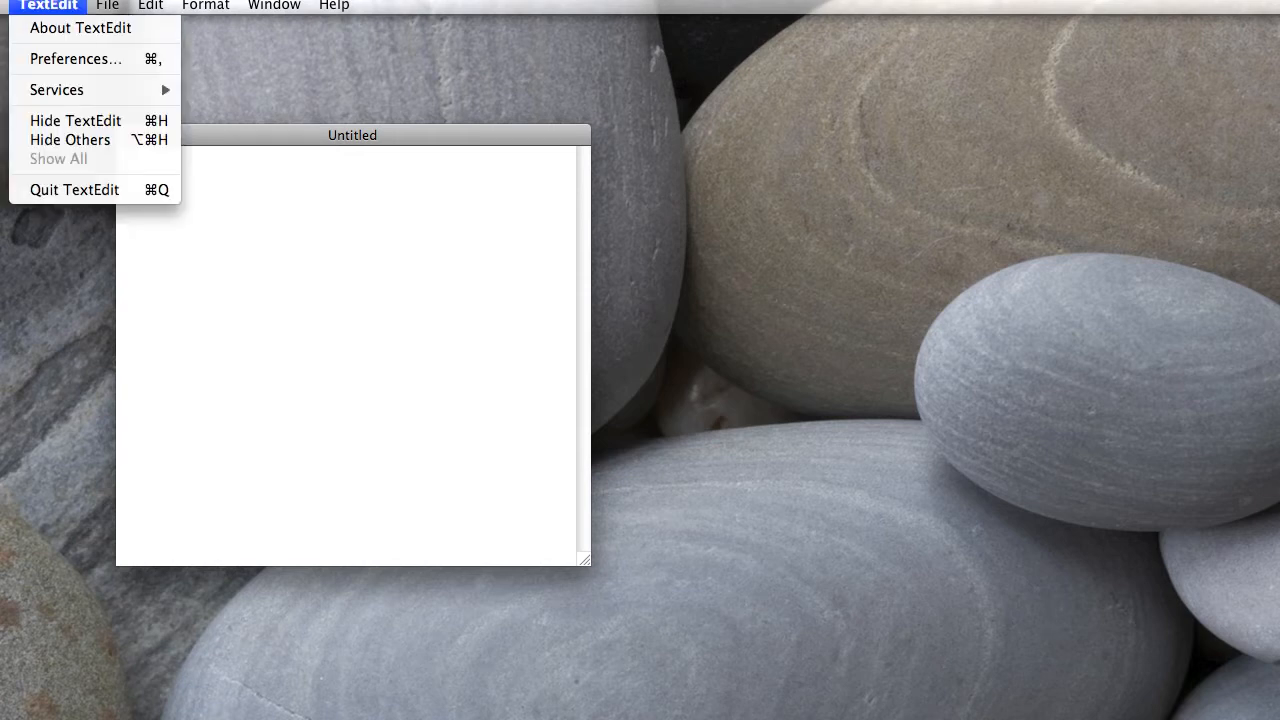
Step: In Preferences, leave spell checking off and turn off 'Show ruler' for new documents
left_click(76, 58)
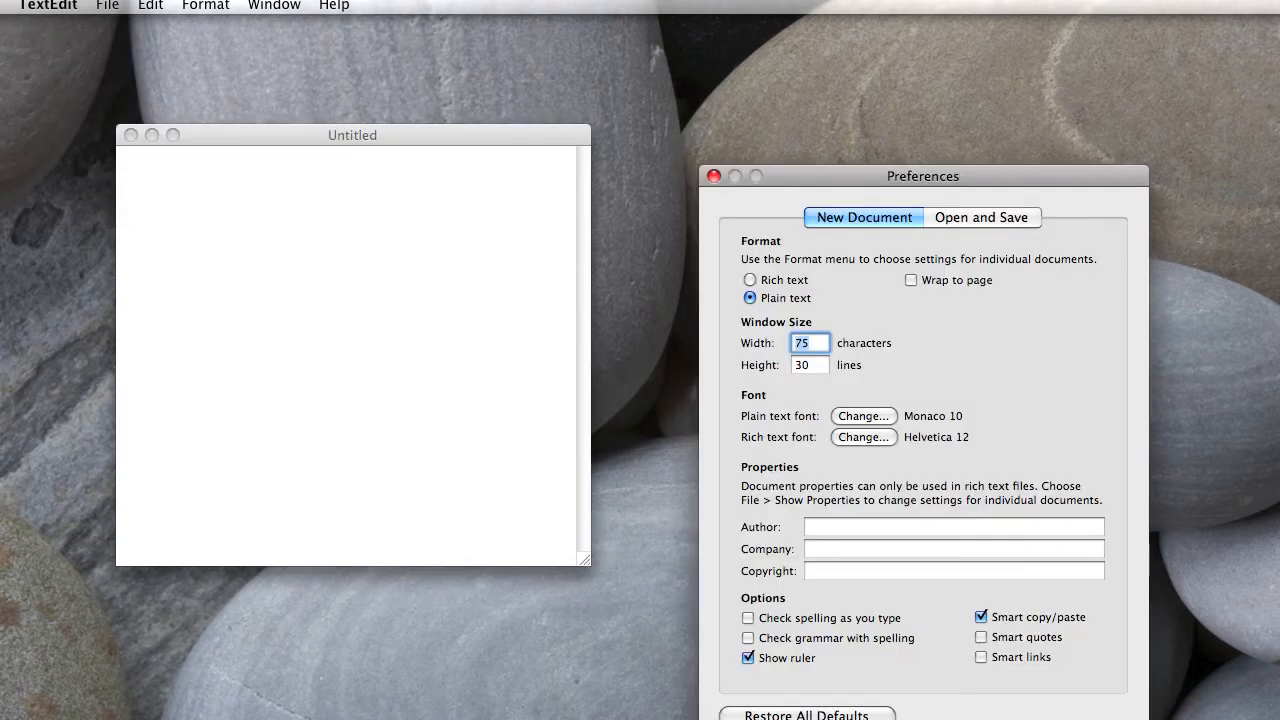
left_click_drag(922, 176, 820, 90)
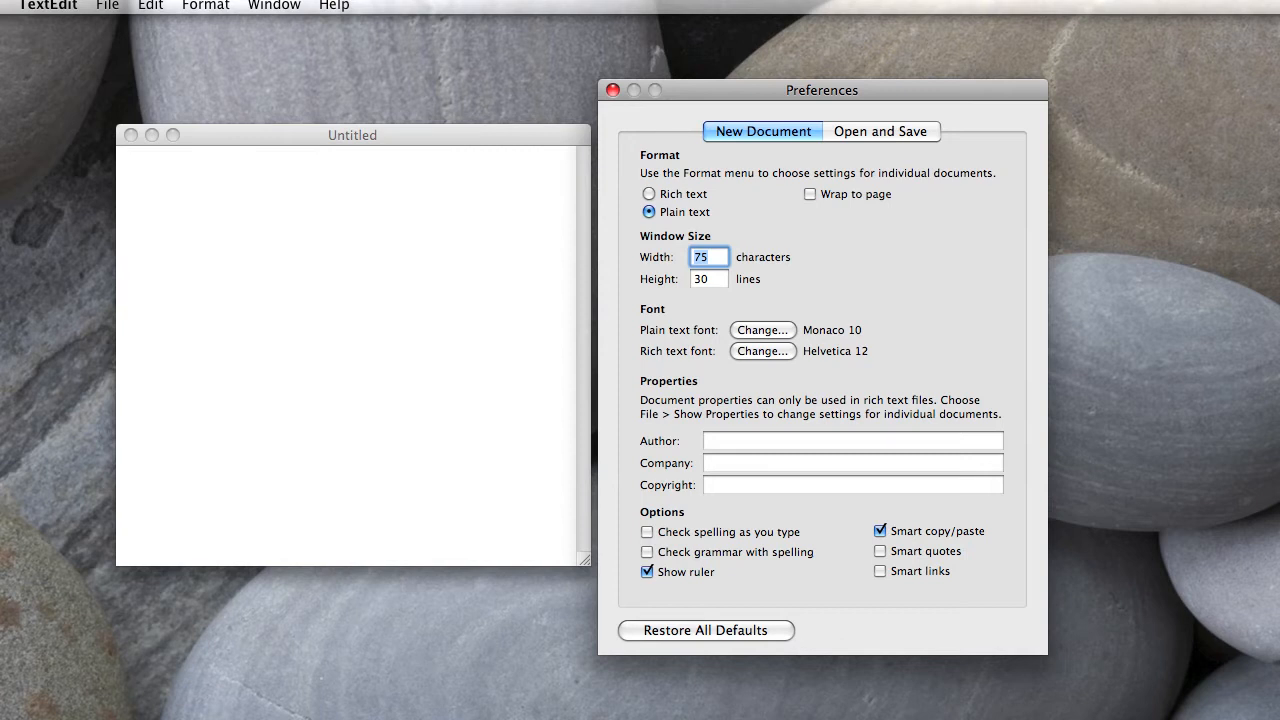
left_click(644, 532)
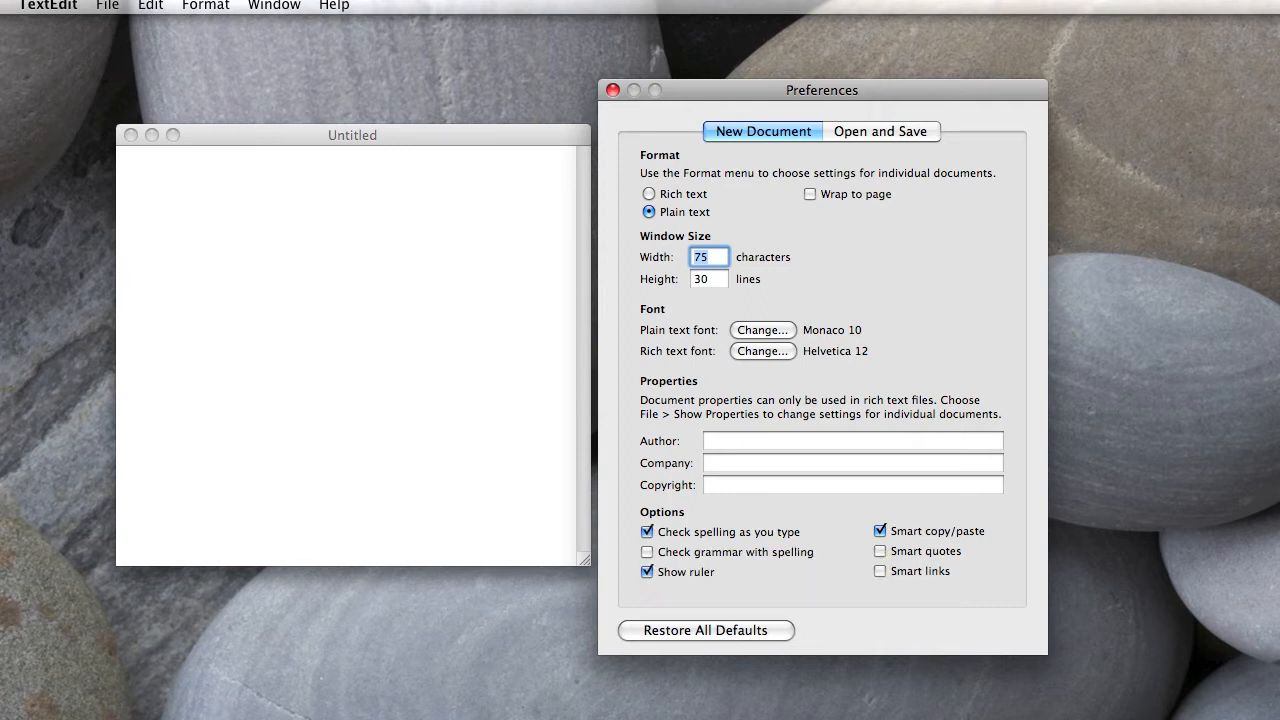
left_click(644, 532)
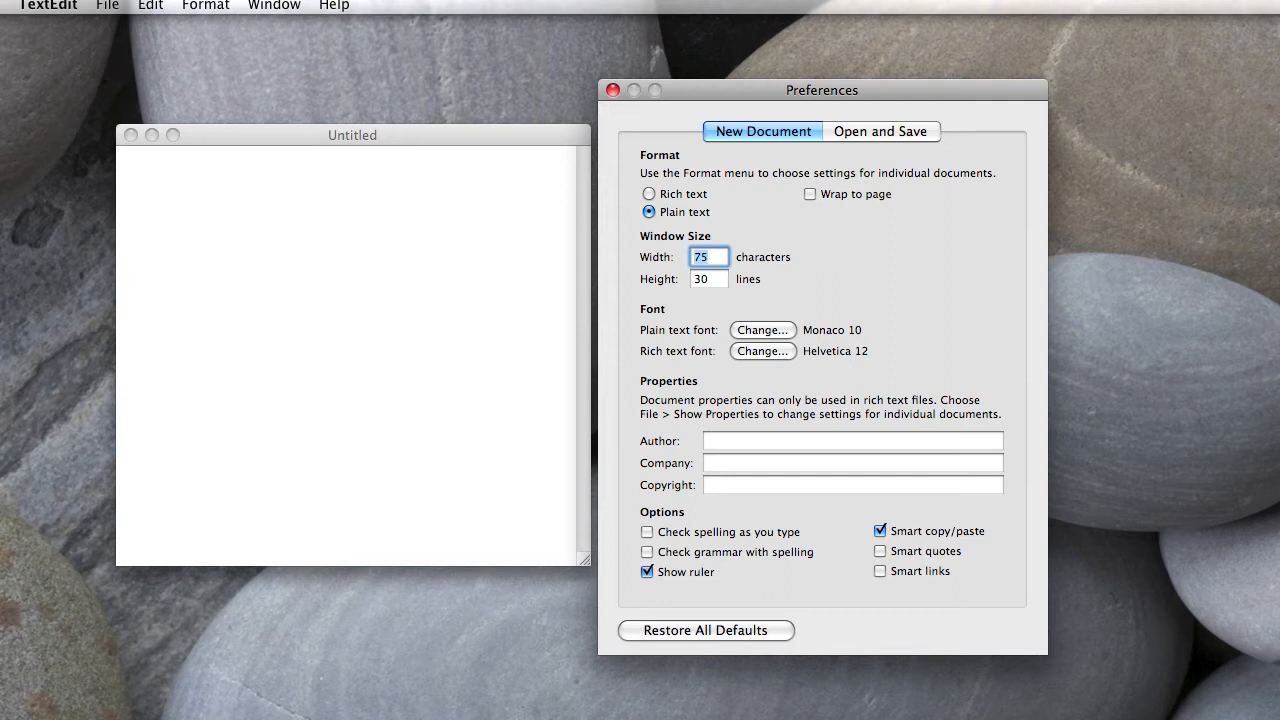
left_click(644, 572)
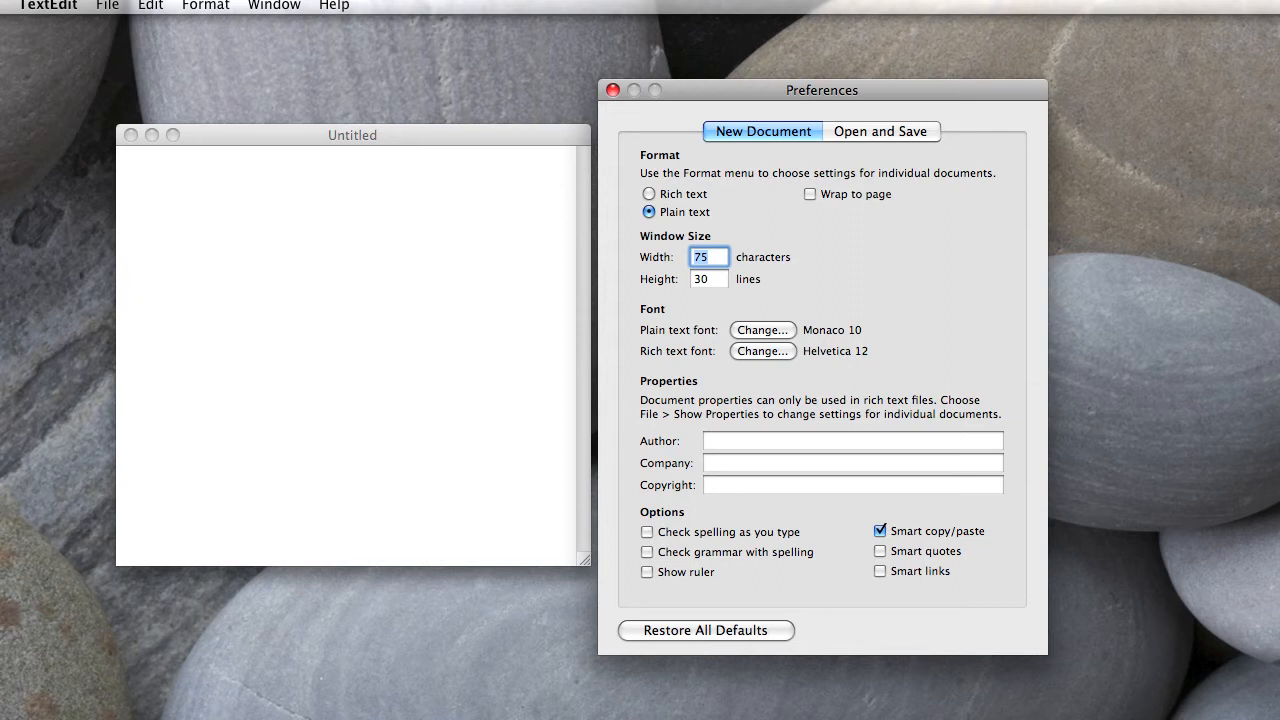
Step: In Open and Save settings, leave the .txt extension off and keep HTML 4.01 Strict
left_click(880, 132)
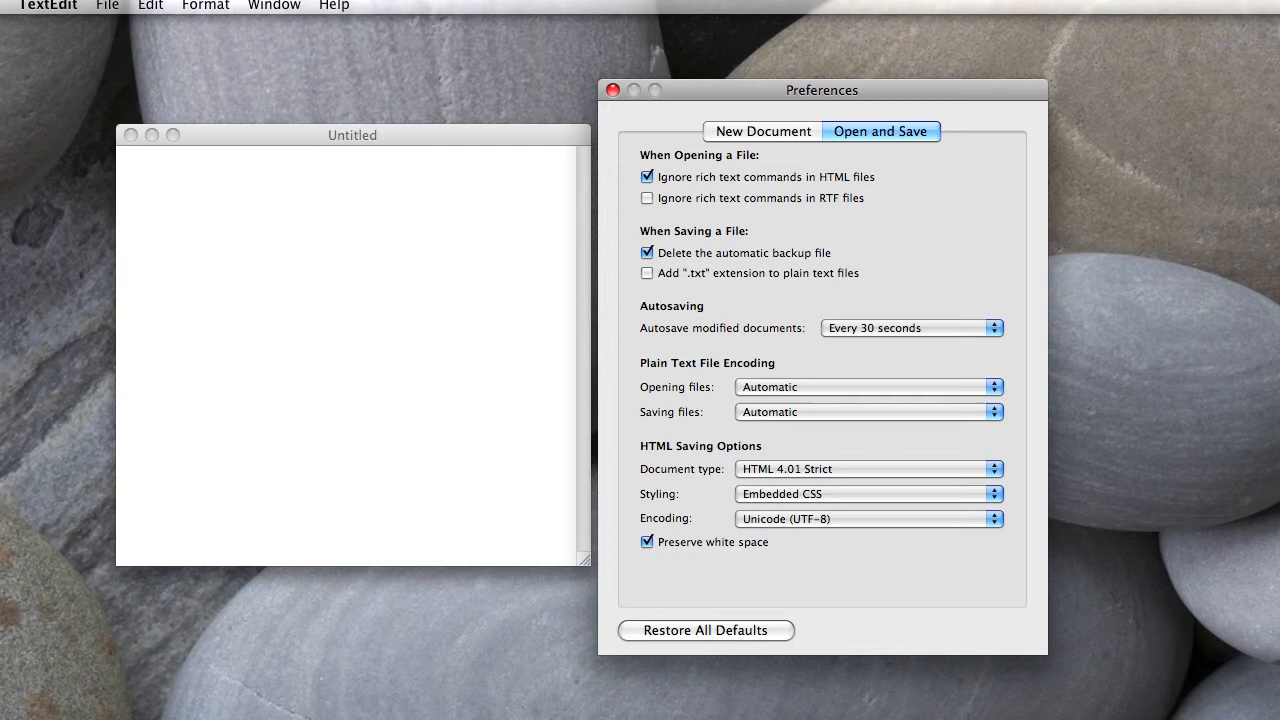
mouse_move(648, 198)
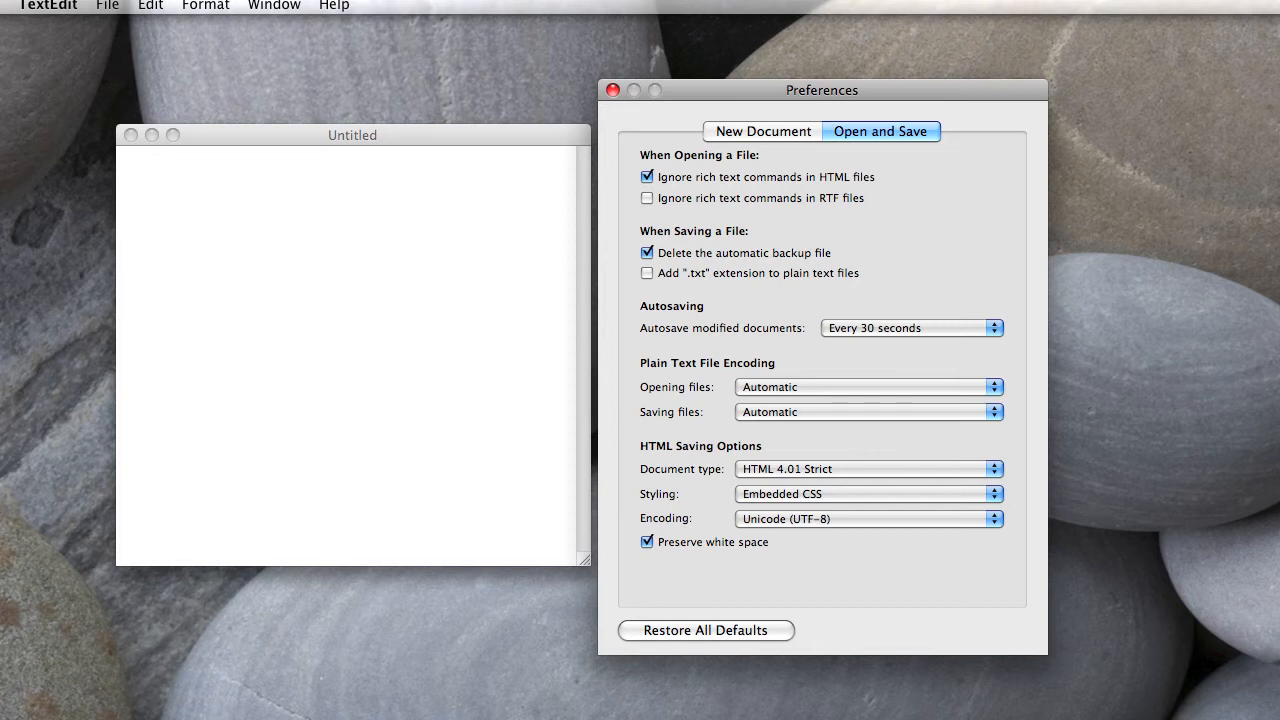
left_click(646, 272)
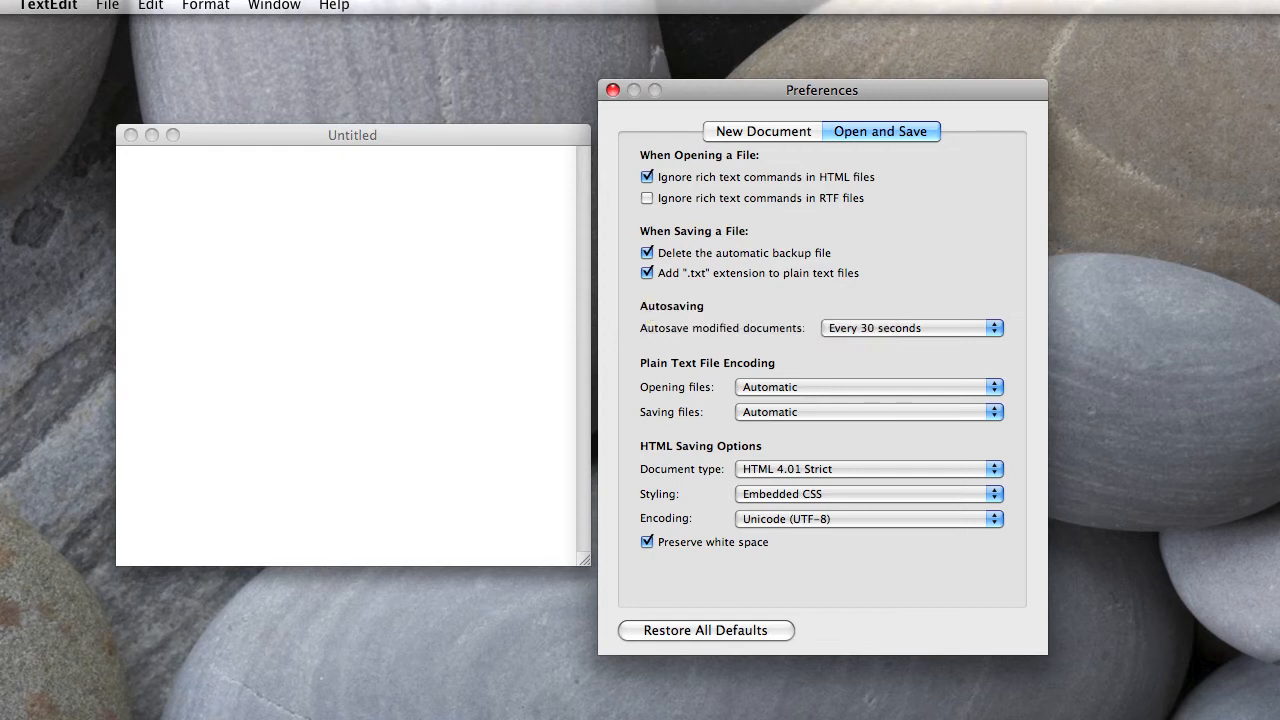
left_click(644, 272)
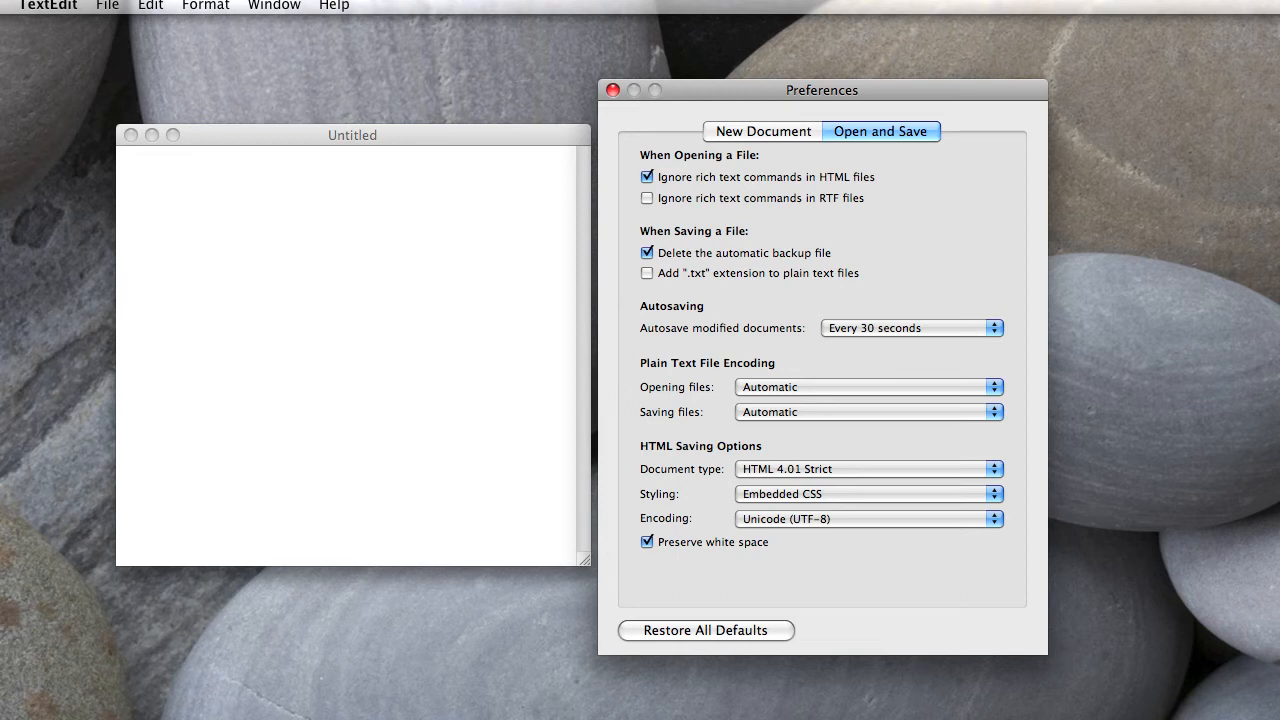
left_click(868, 468)
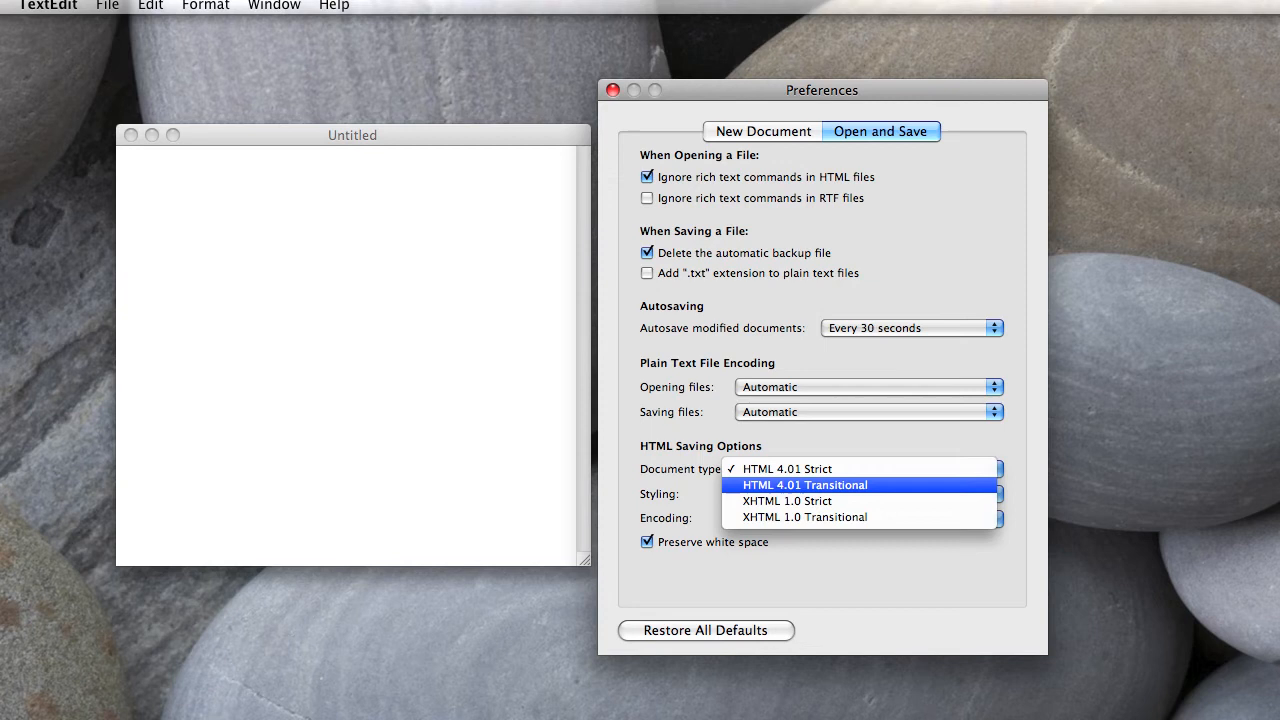
left_click(806, 468)
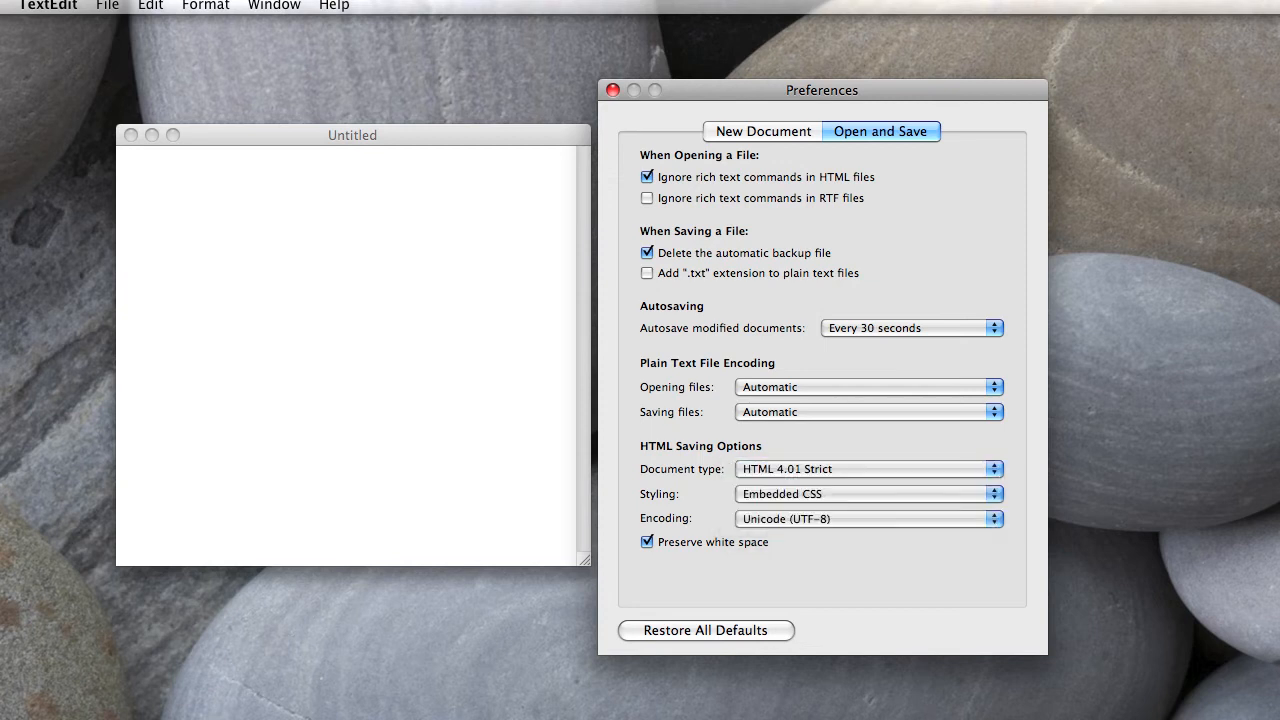
mouse_move(866, 520)
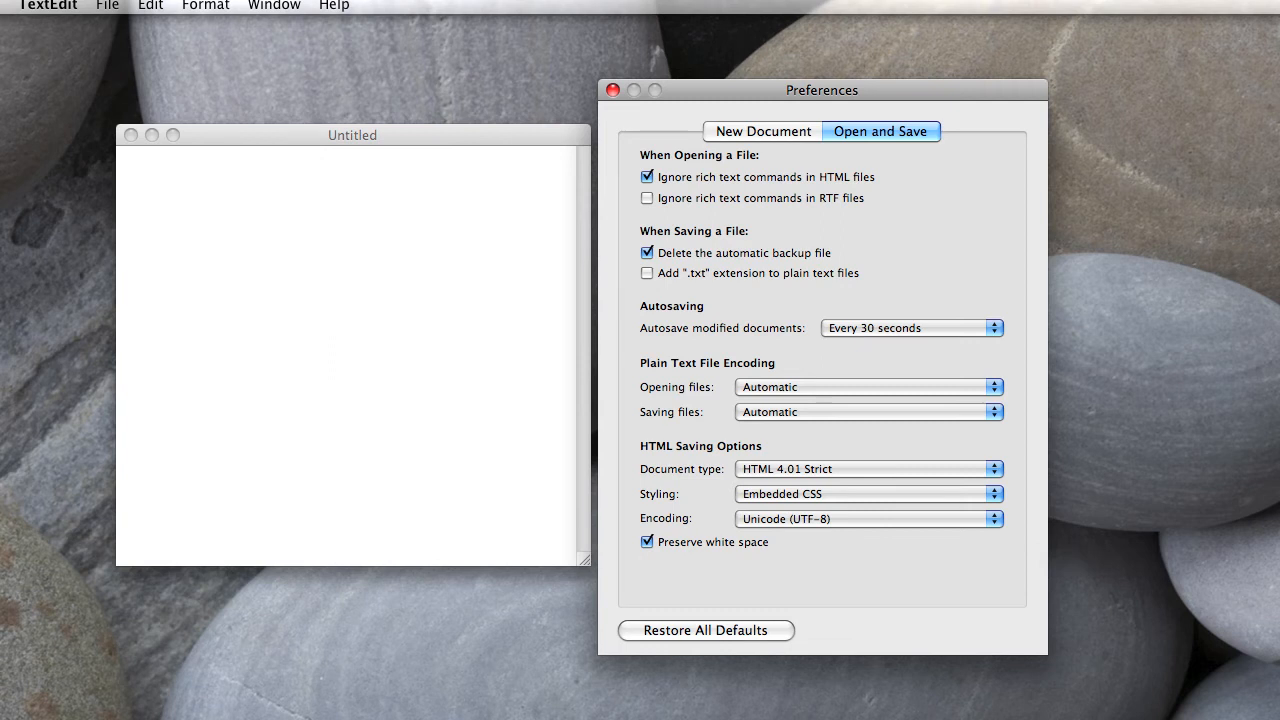
Step: Turn off 'Preserve white space' for saved HTML and close the preferences
left_click(646, 542)
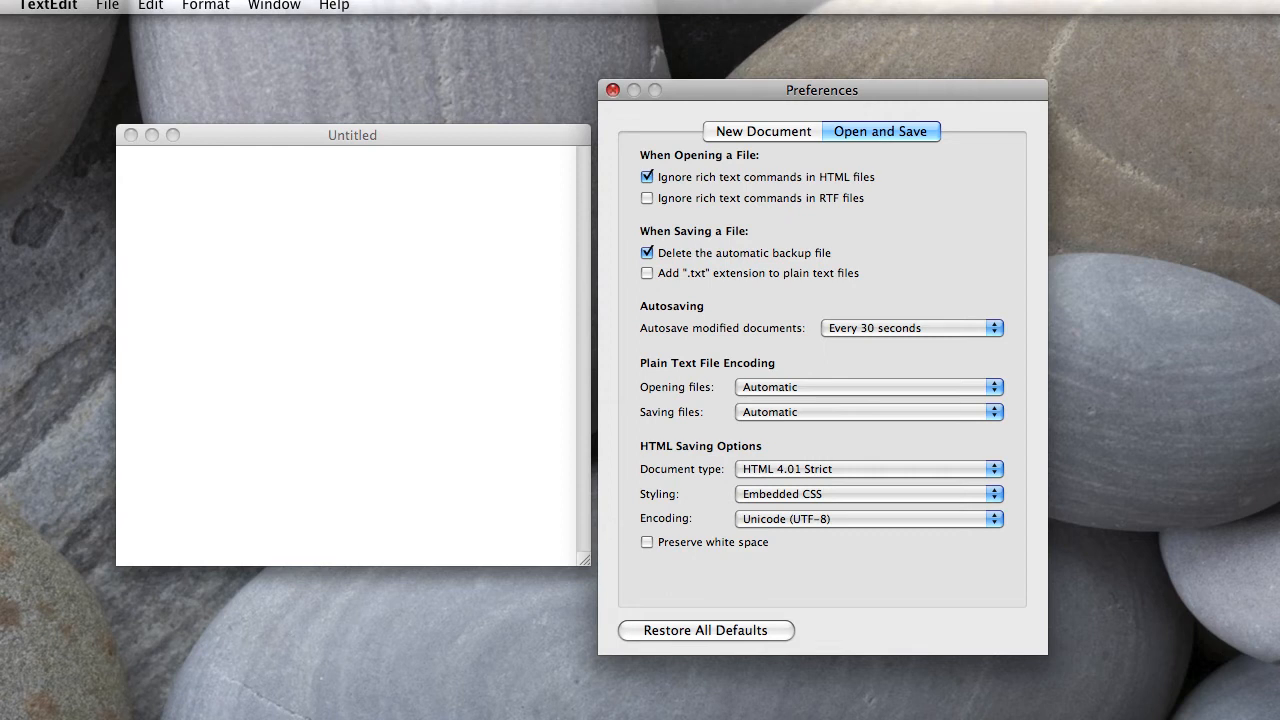
left_click(614, 90)
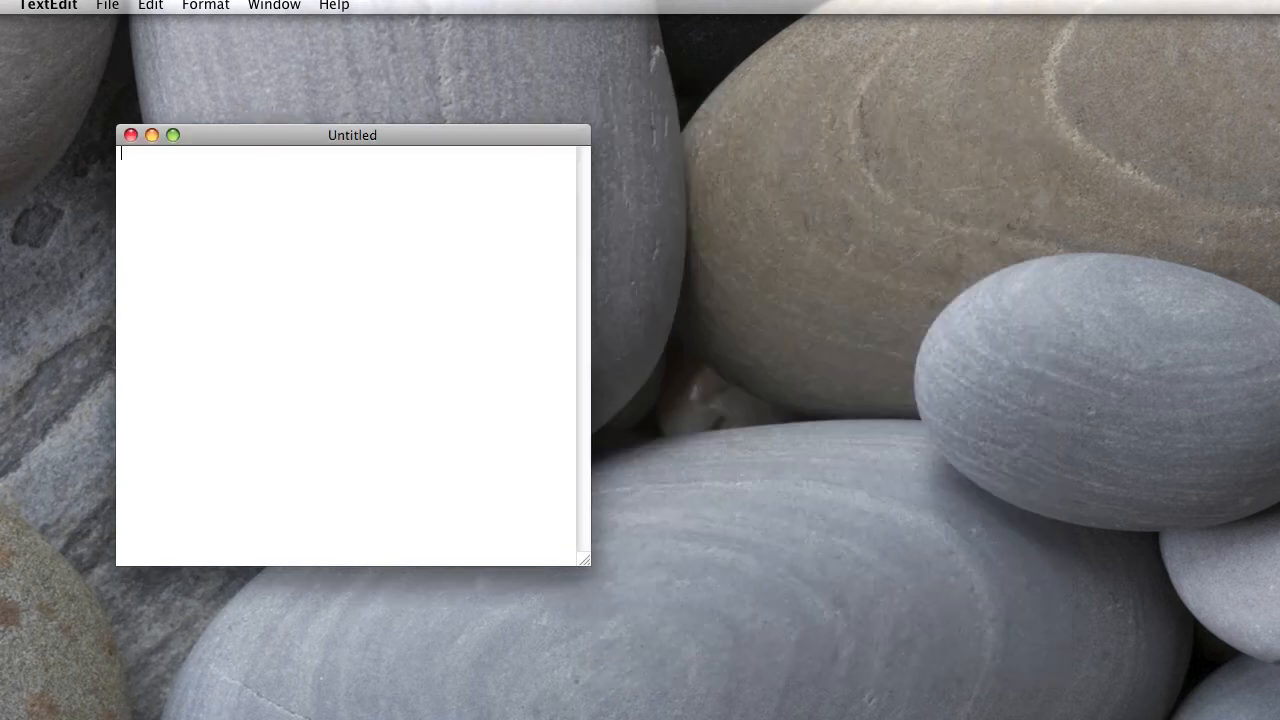
left_click(46, 4)
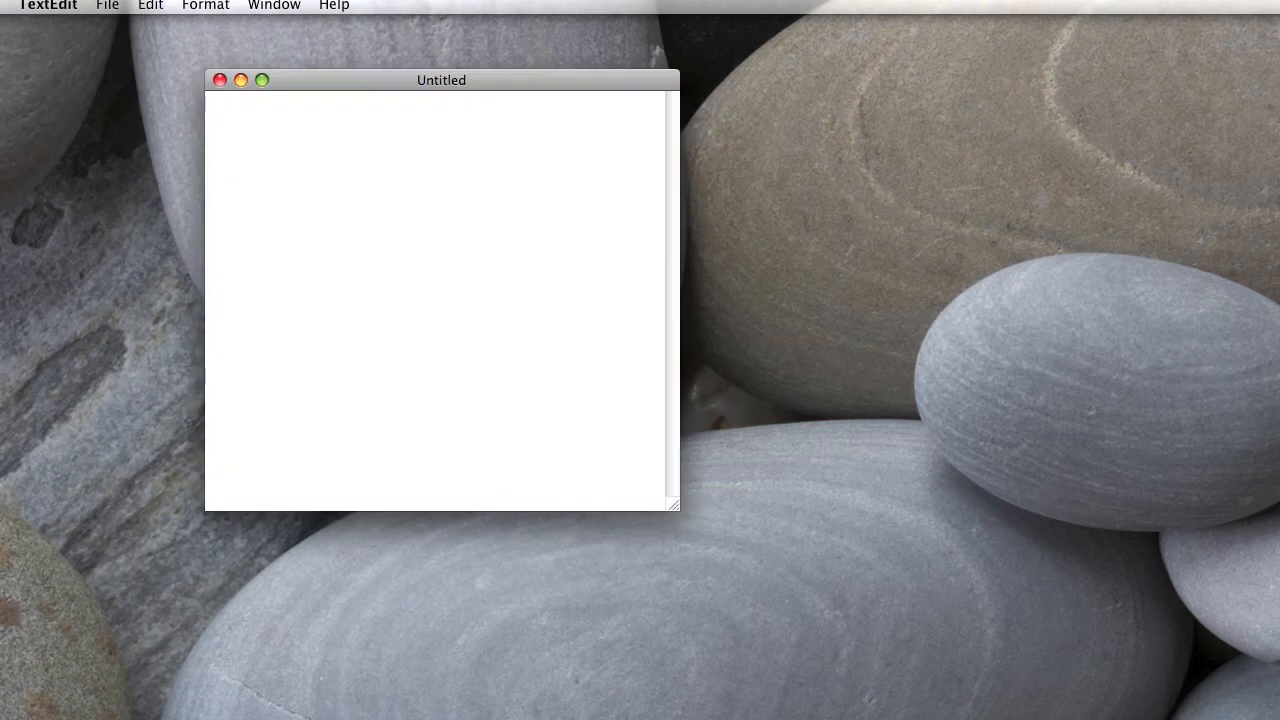
left_click_drag(440, 80, 344, 144)
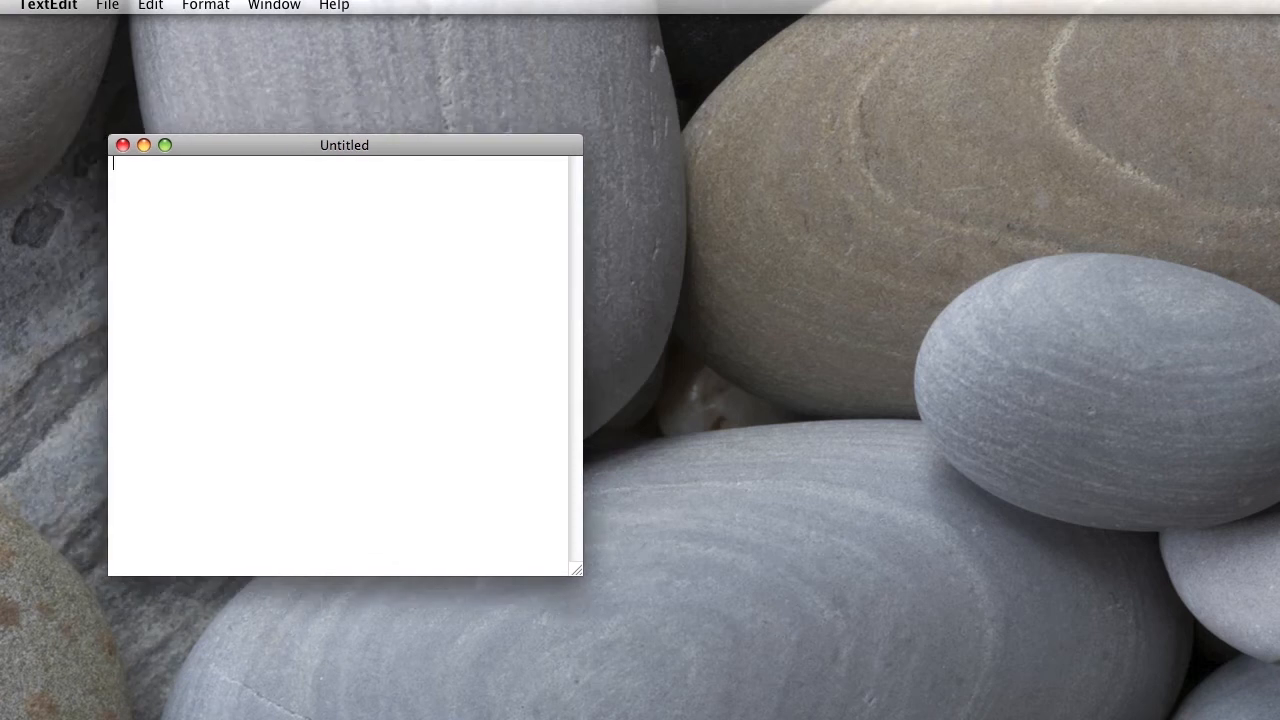
left_click(106, 4)
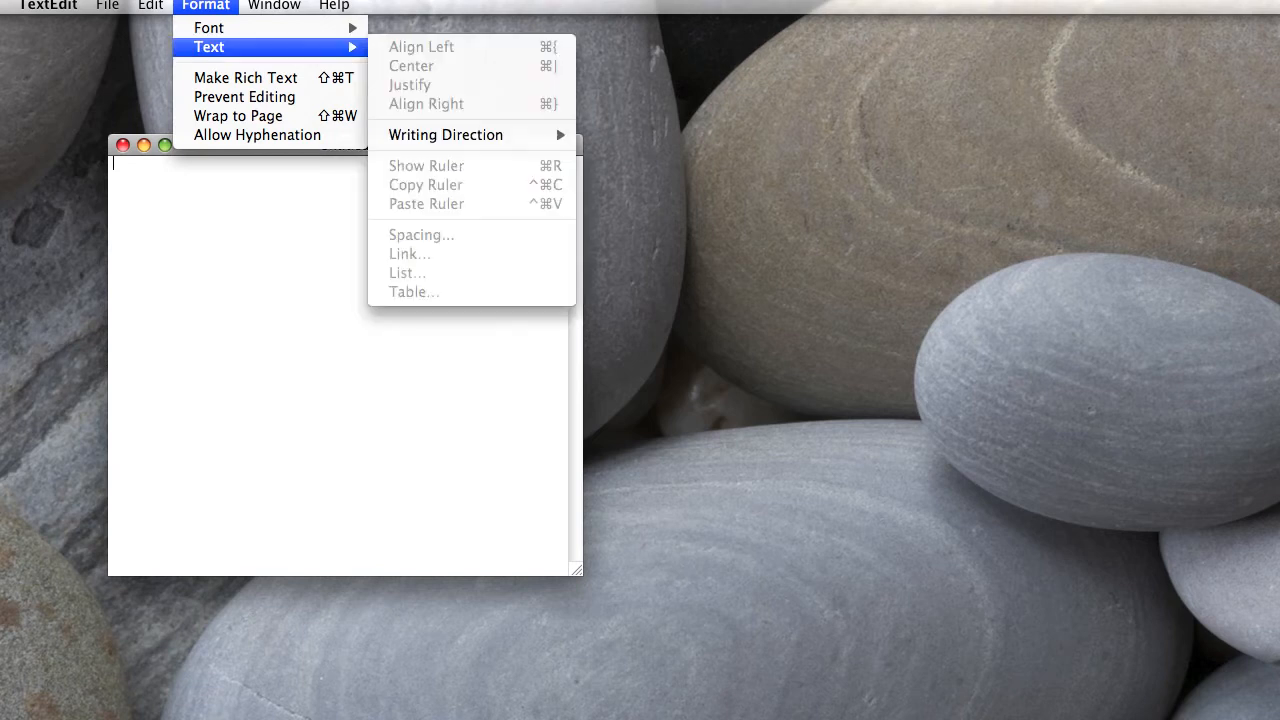
mouse_move(212, 28)
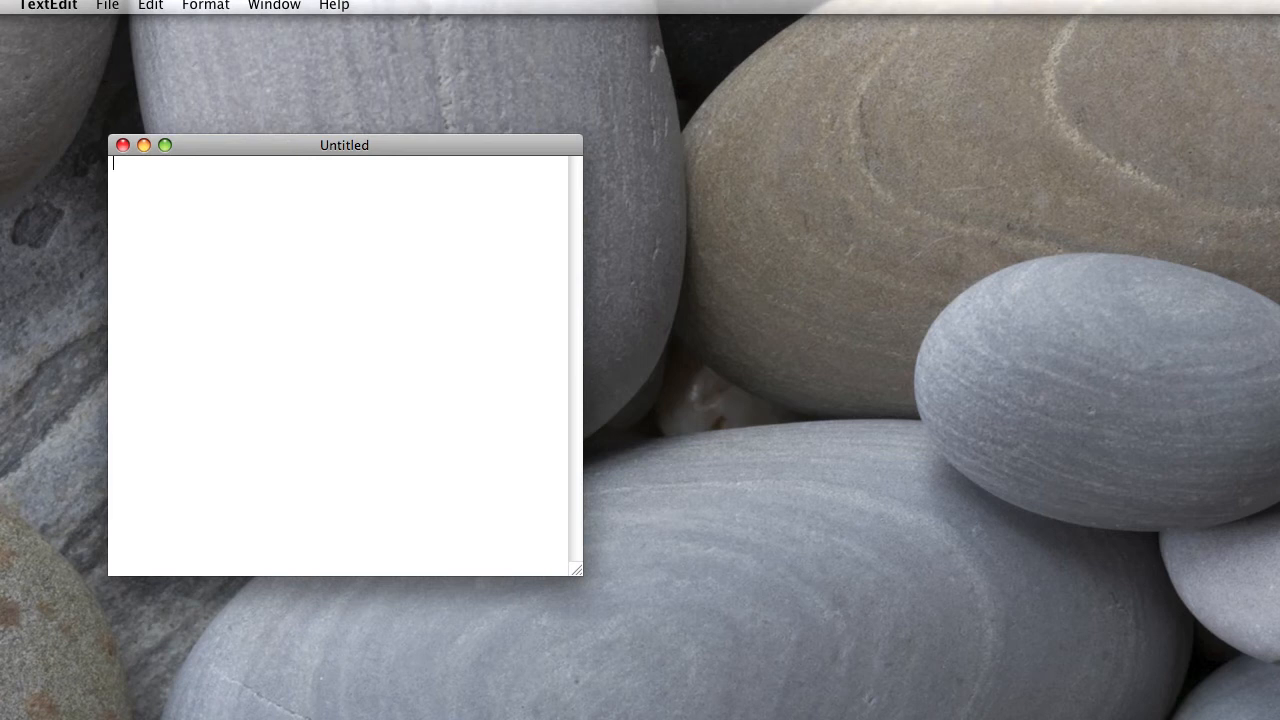
Step: Write the opening <html> and closing </html> tags with a blank line between them
type("<")
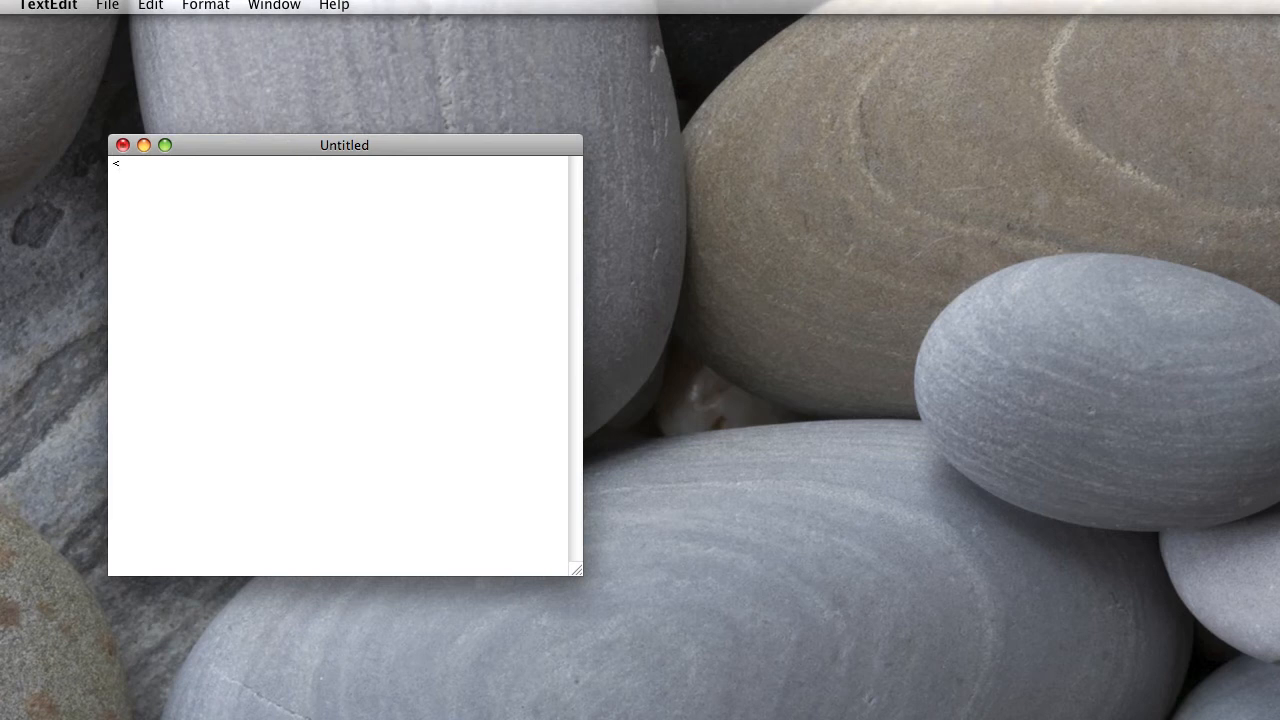
type("html>")
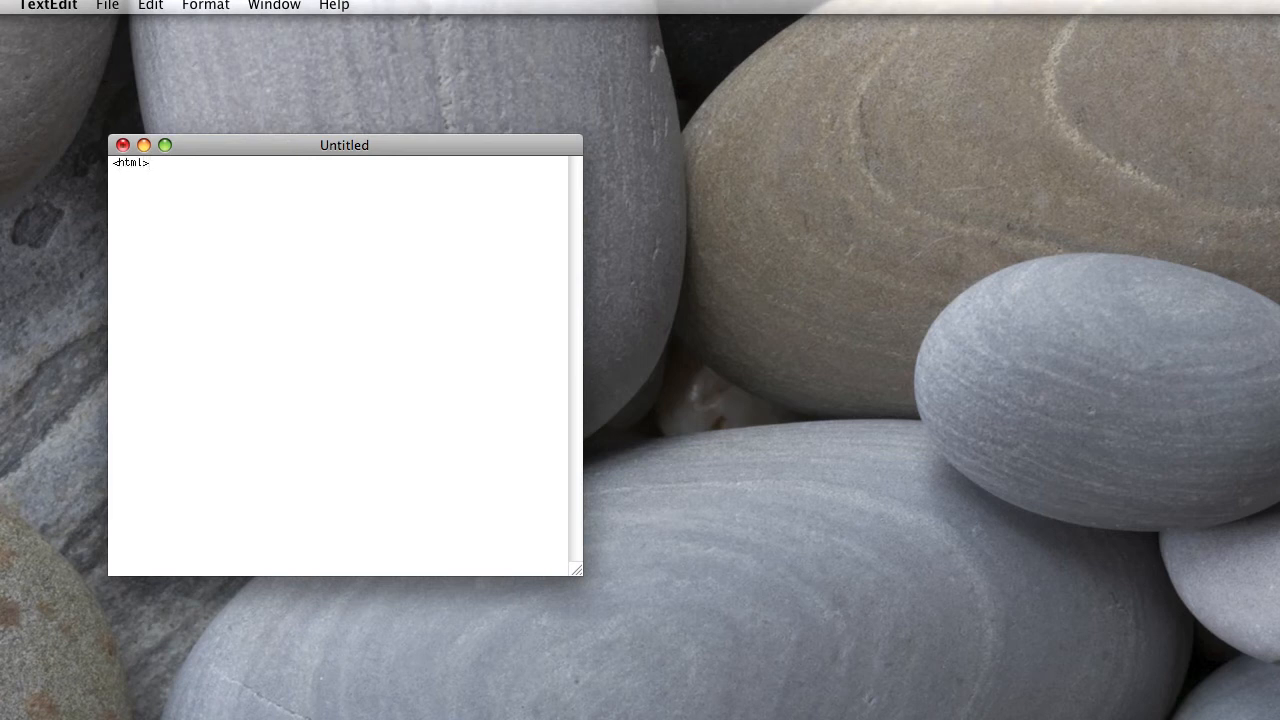
double_click(130, 162)
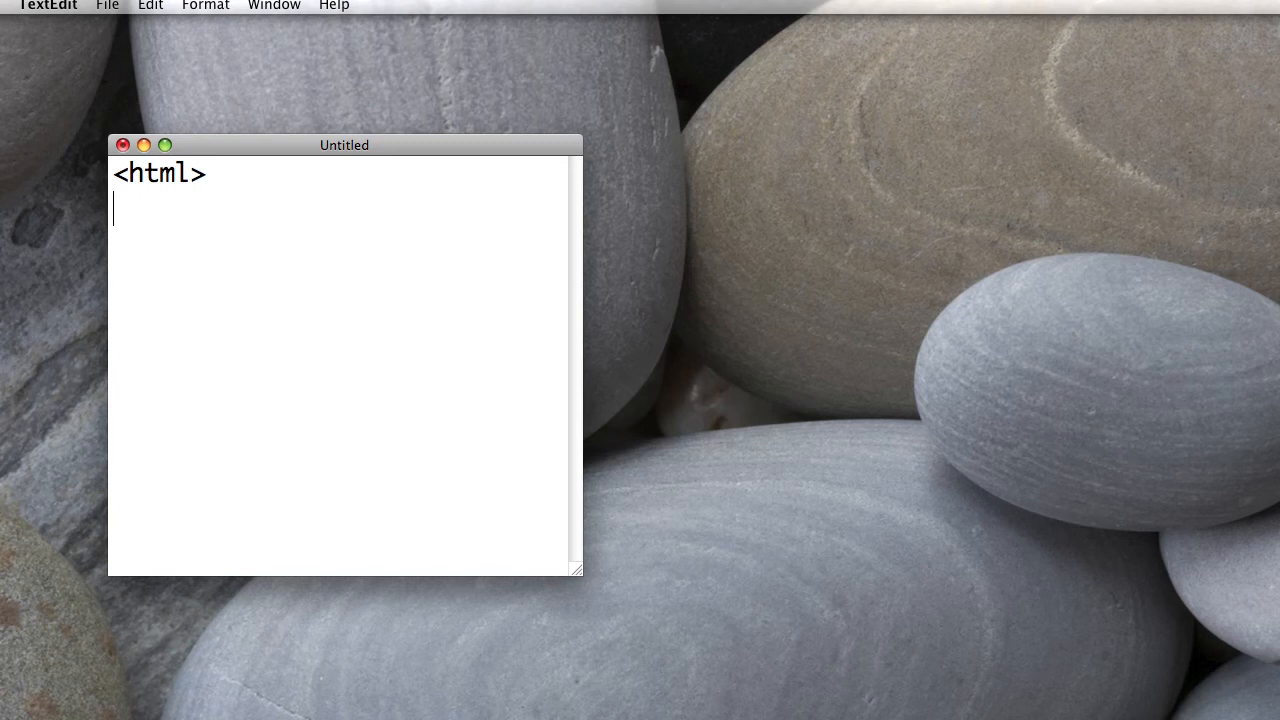
type("</")
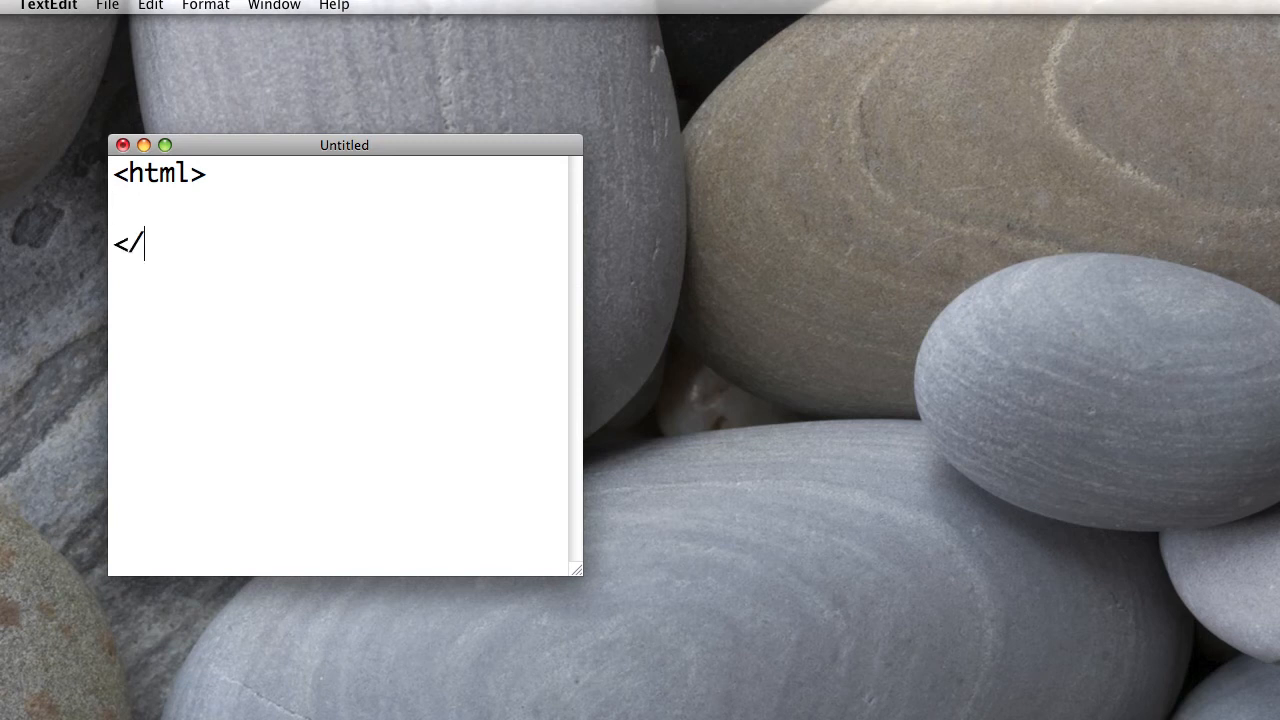
type("html>")
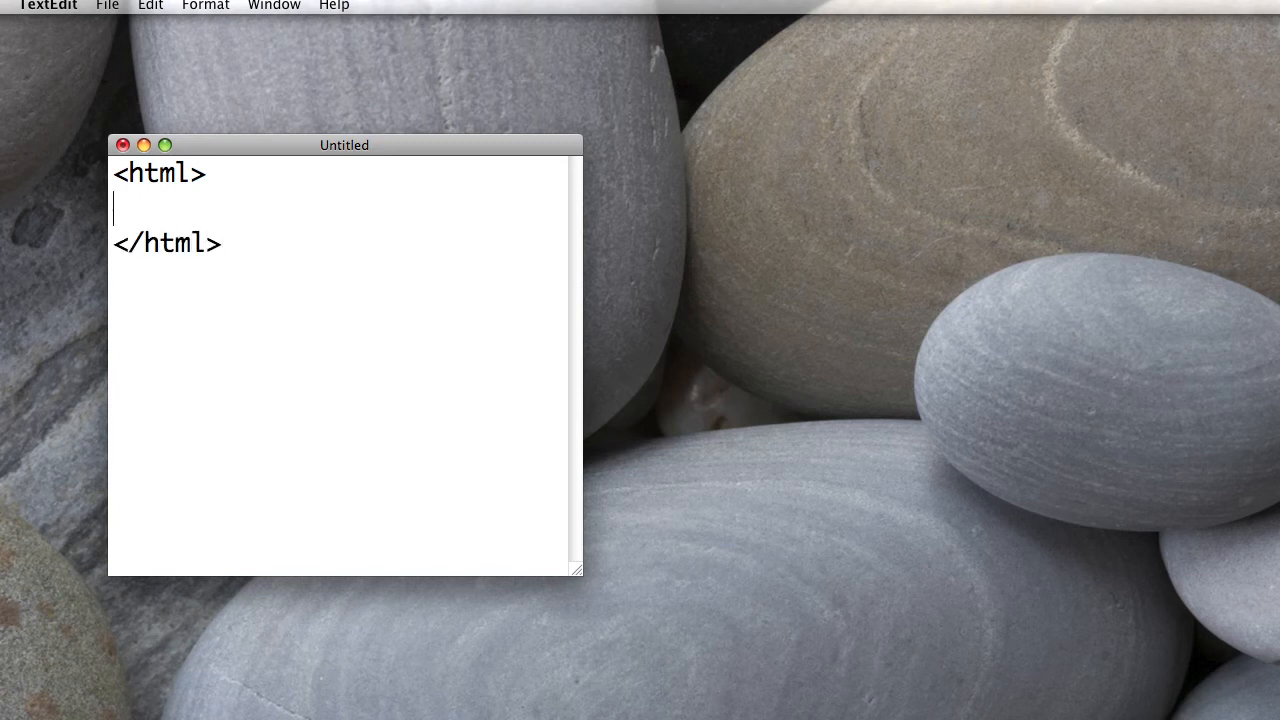
key("Return")
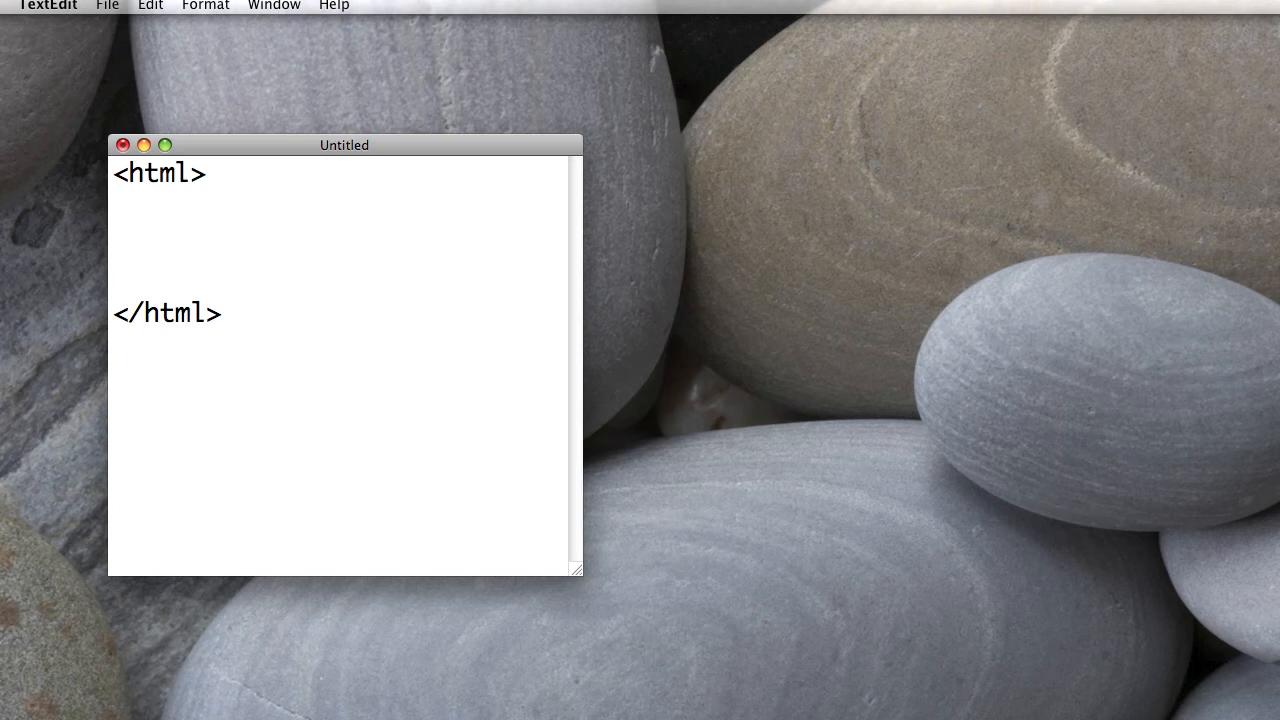
Step: Add <head>, an empty <title></title>, and <body></body> tags inside the html element
type("<")
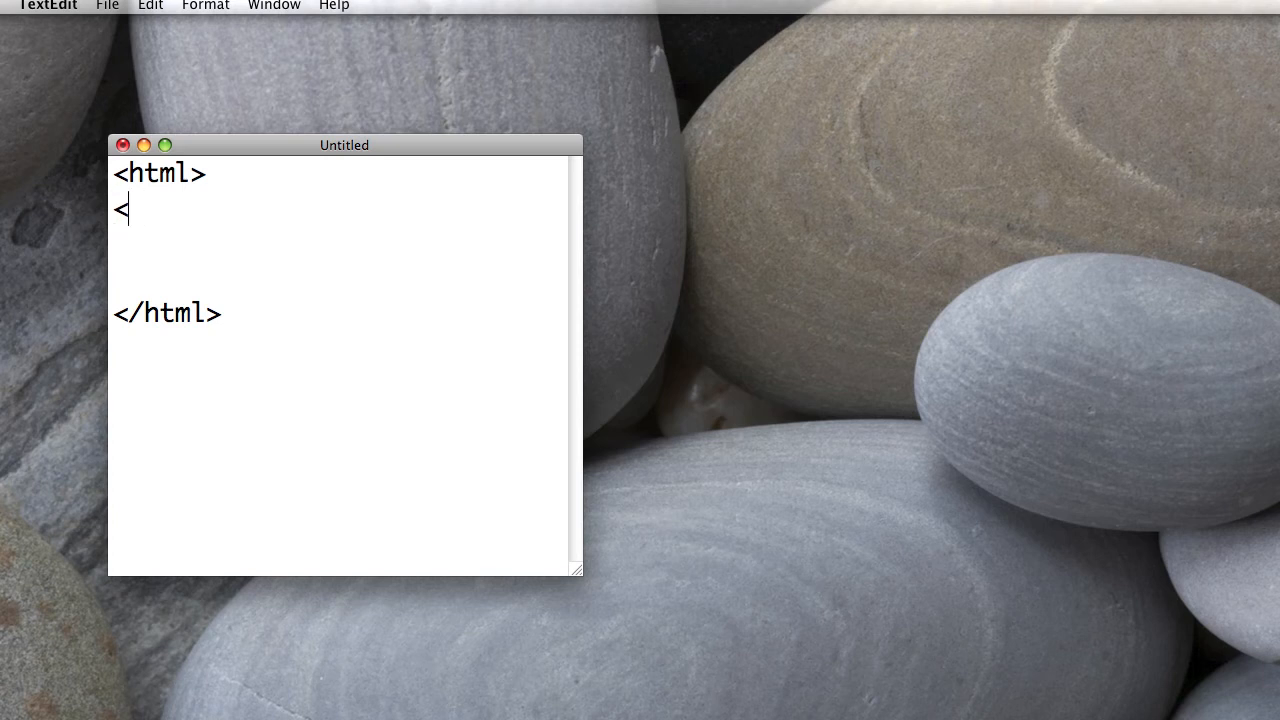
type("head>")
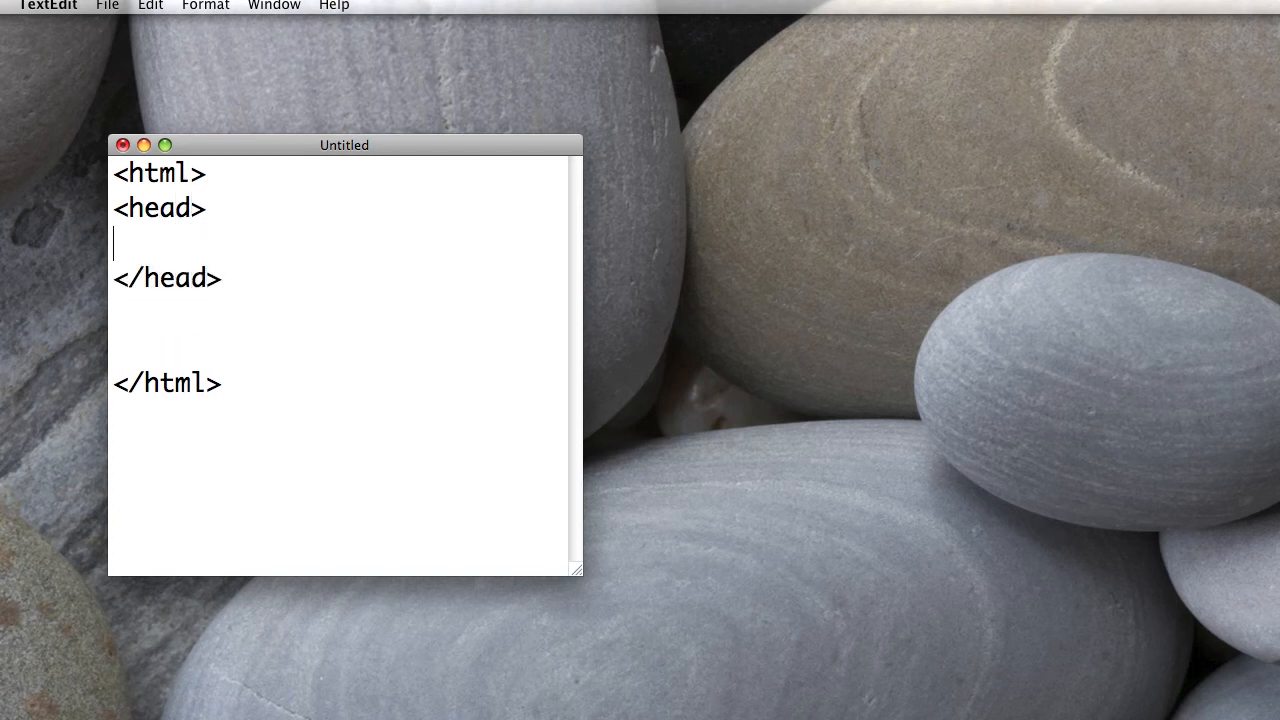
type("<title")
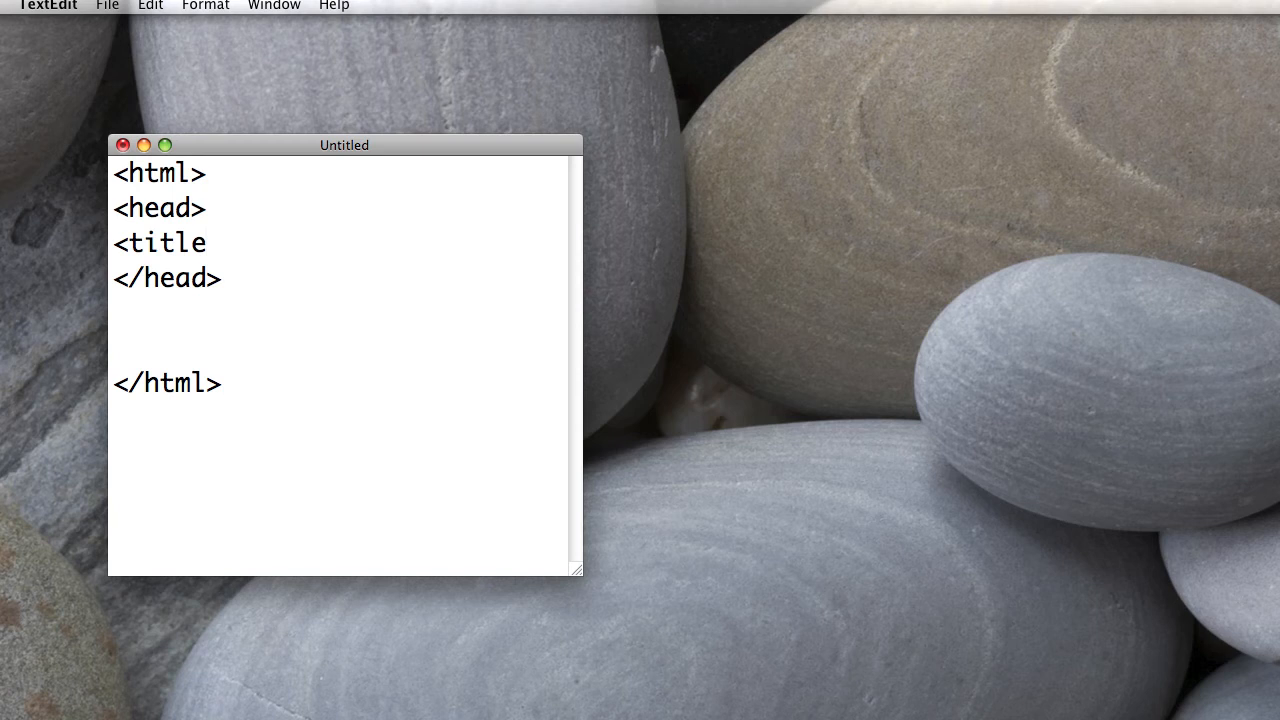
type("></title")
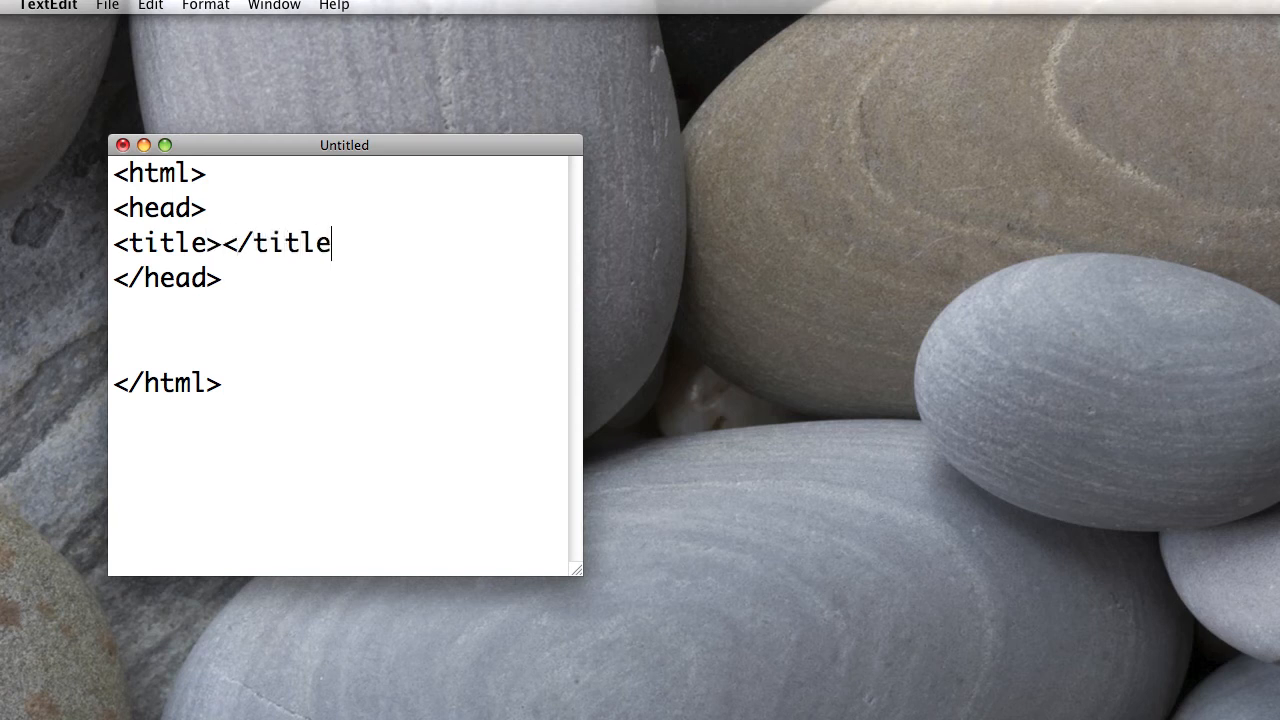
type(">")
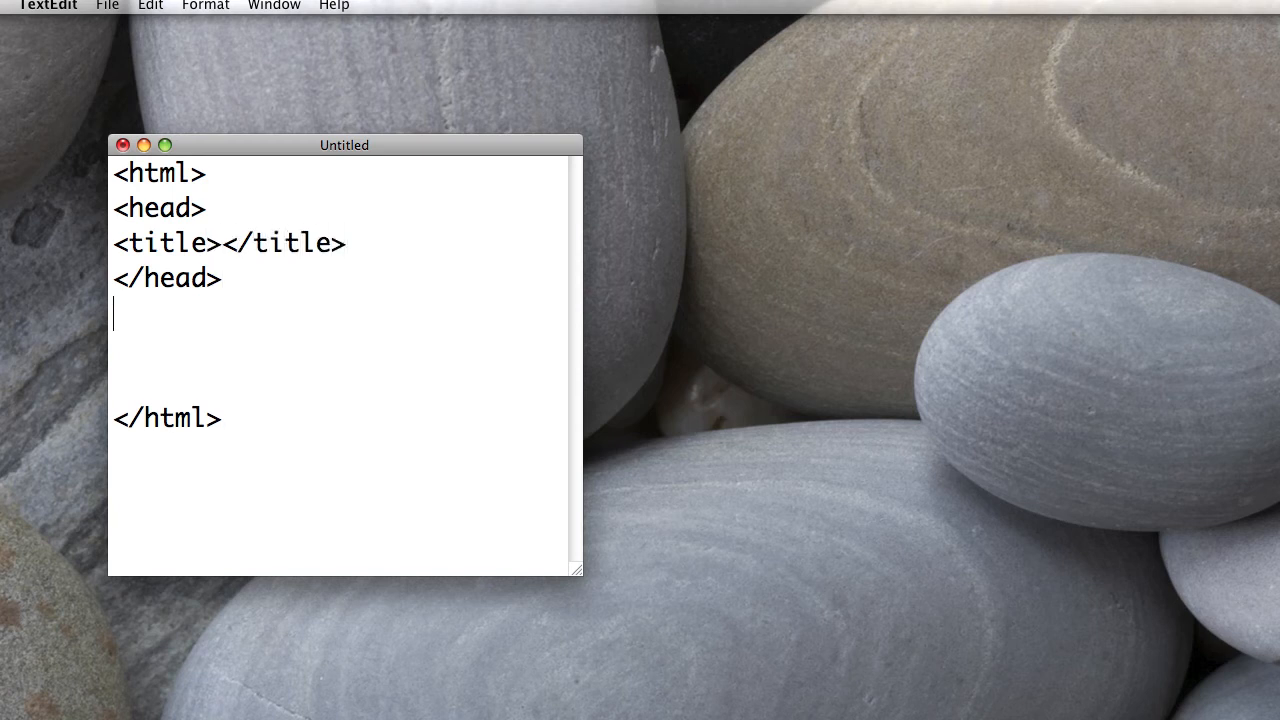
type("<body>")
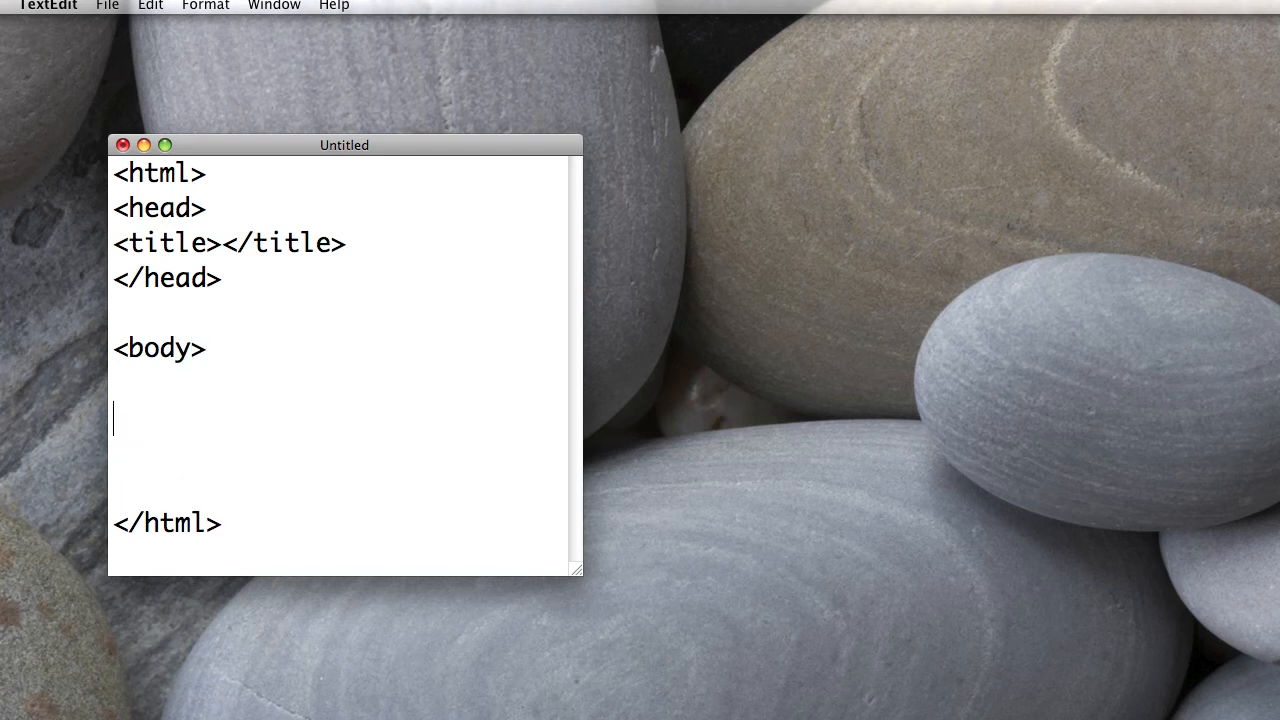
type("</body>")
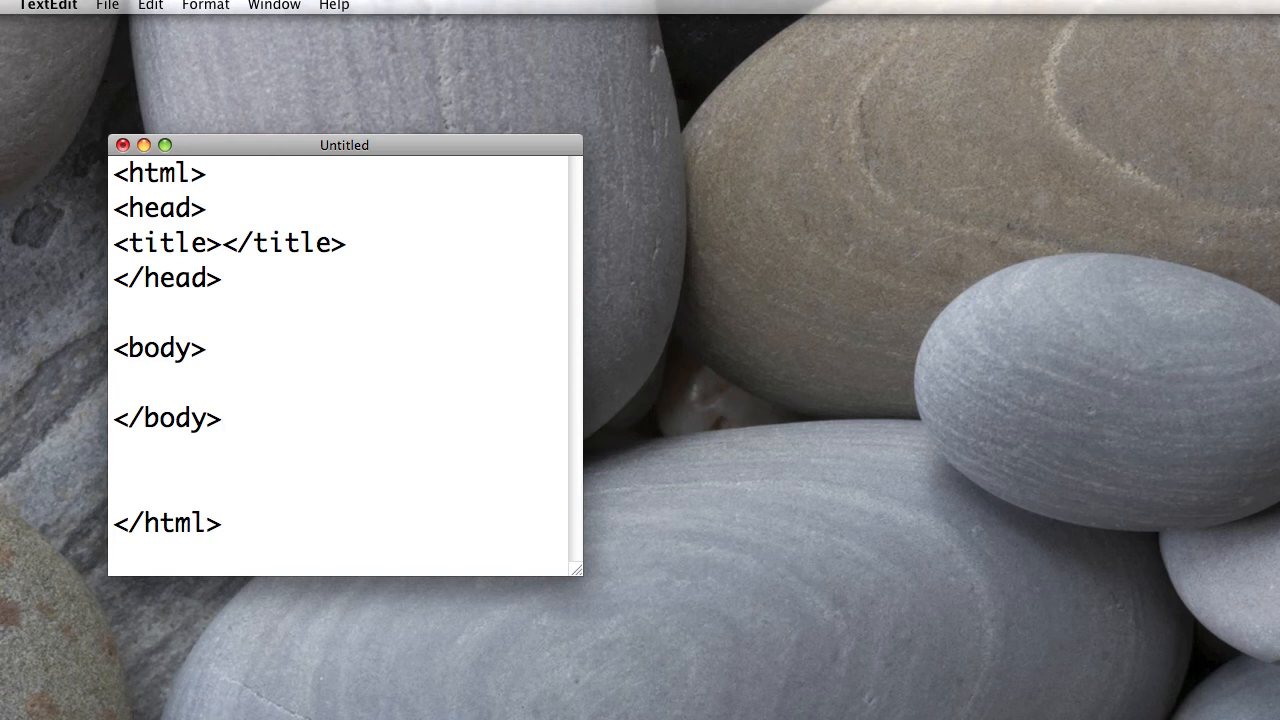
left_click(224, 420)
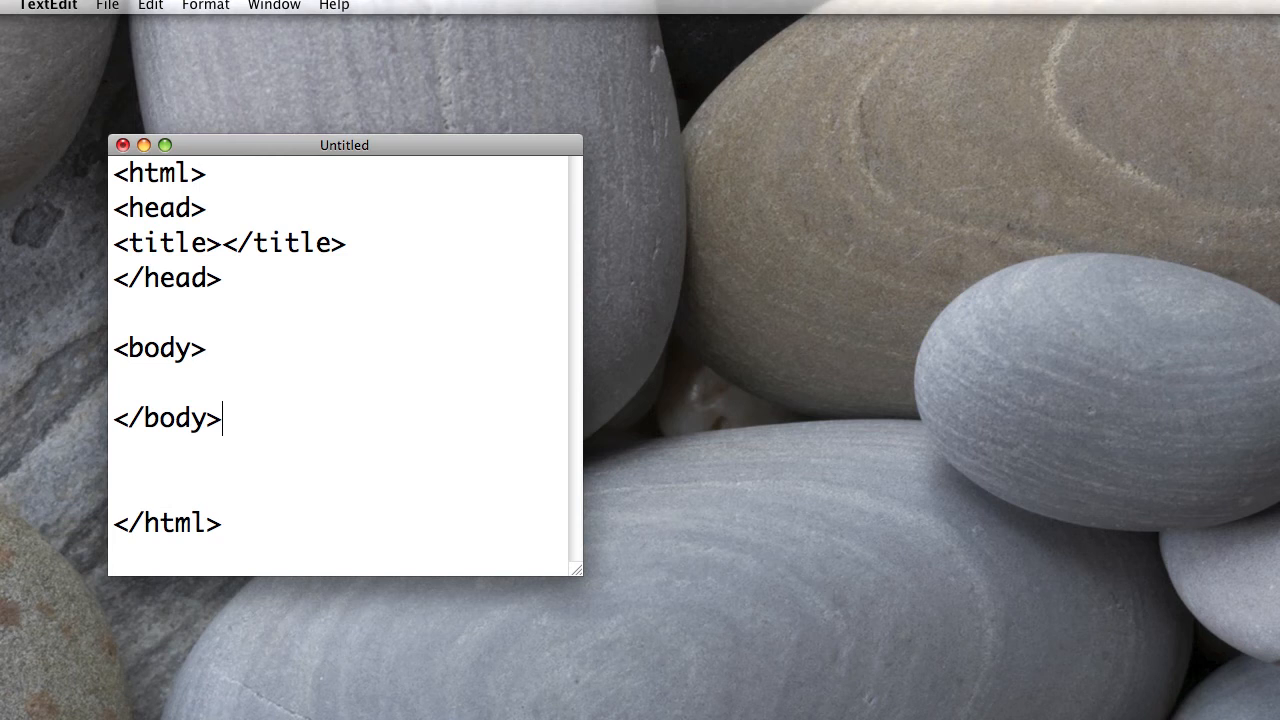
left_click(132, 8)
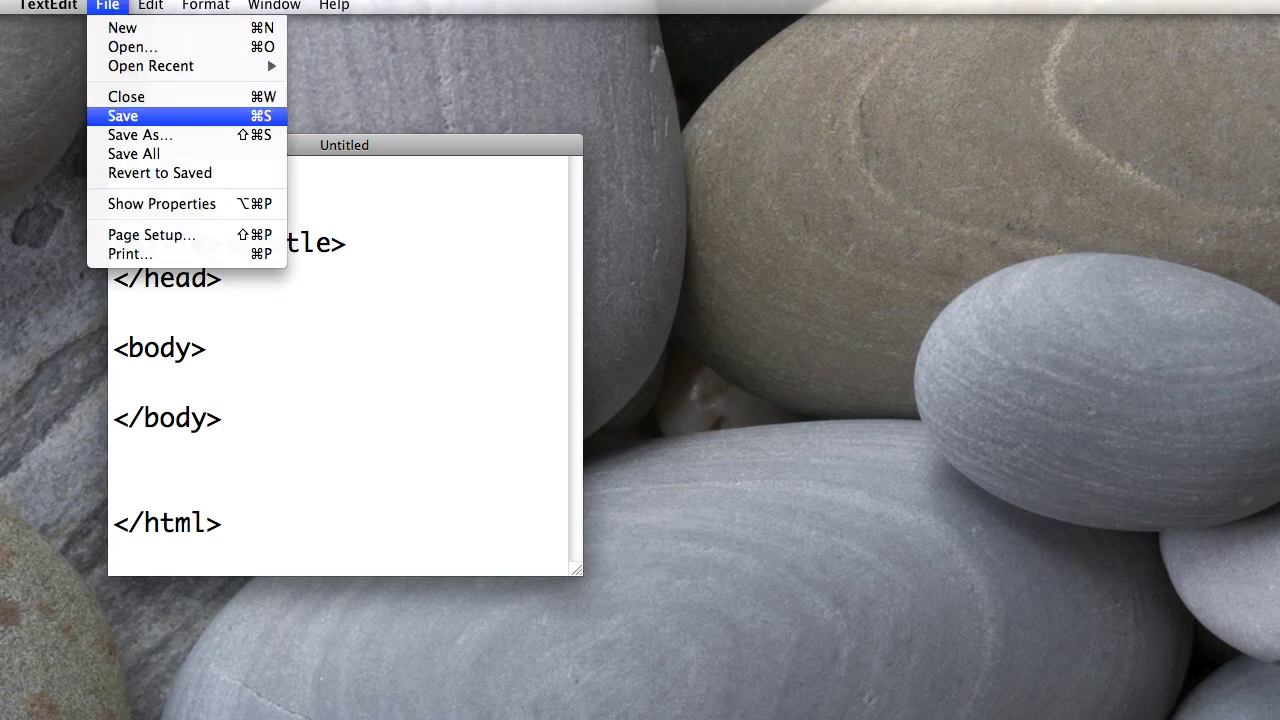
Step: Save the page to the Desktop as test1.html
left_click(126, 116)
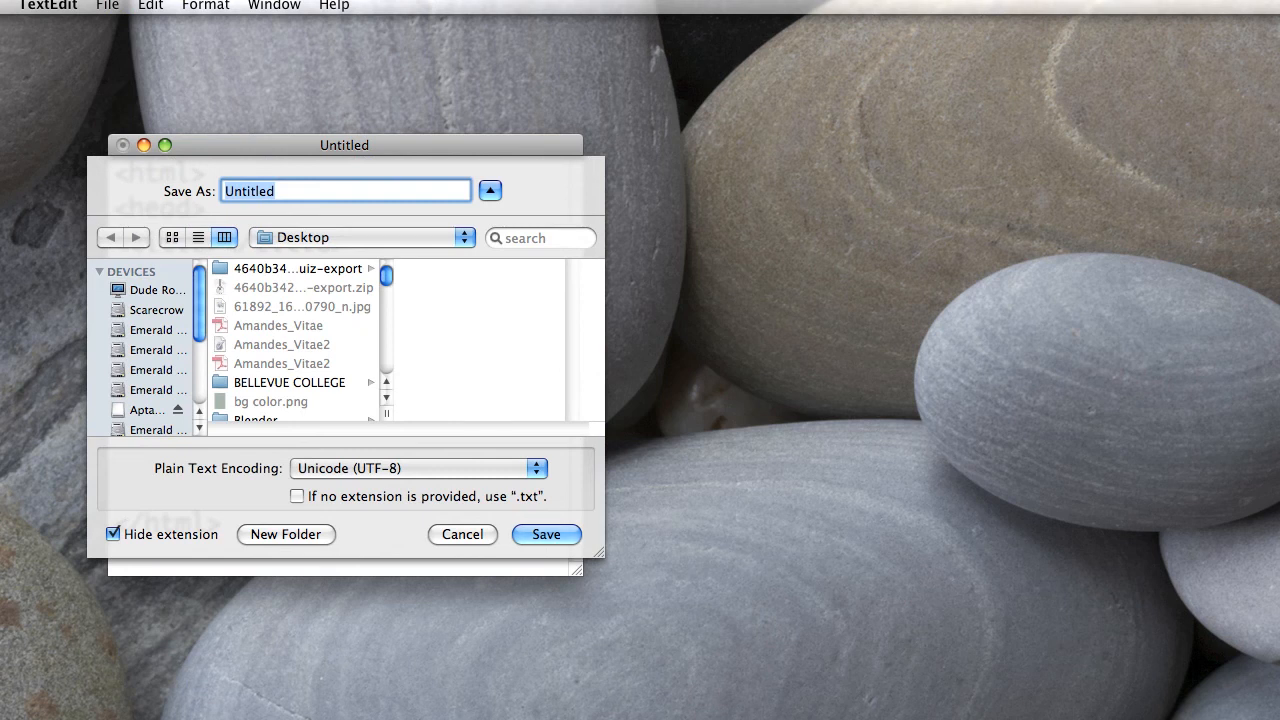
type("test1")
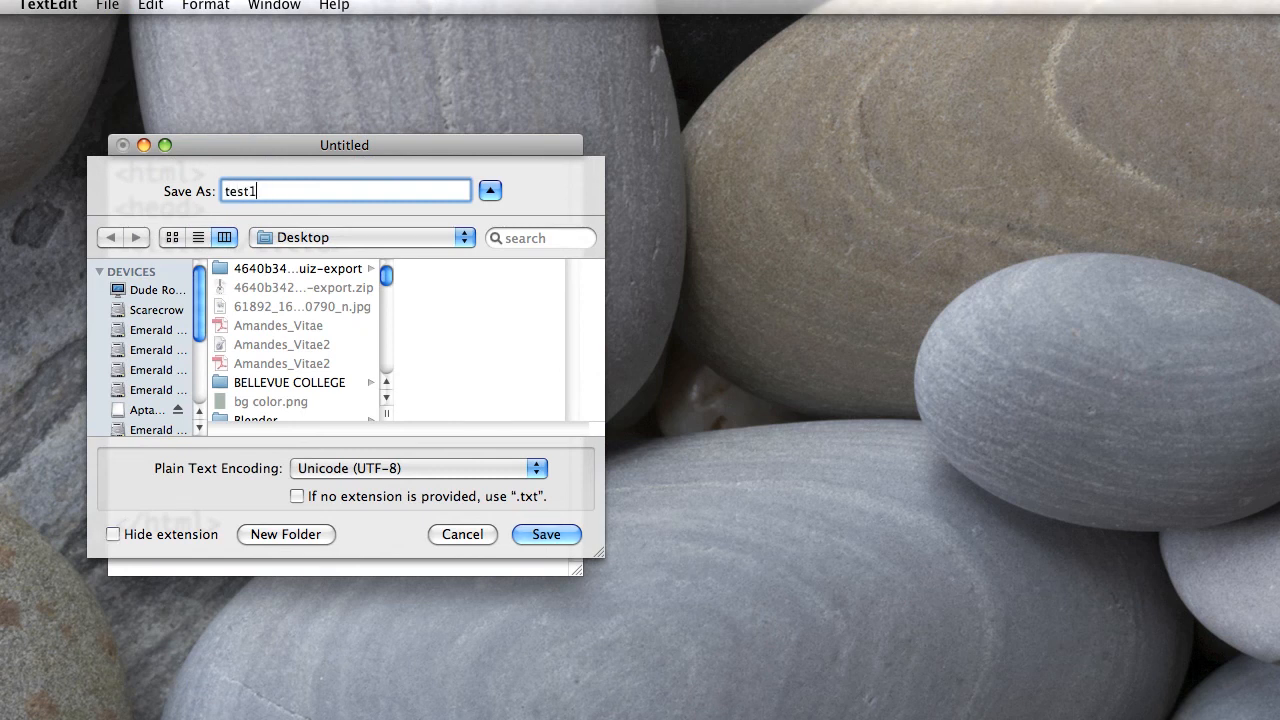
type(".html")
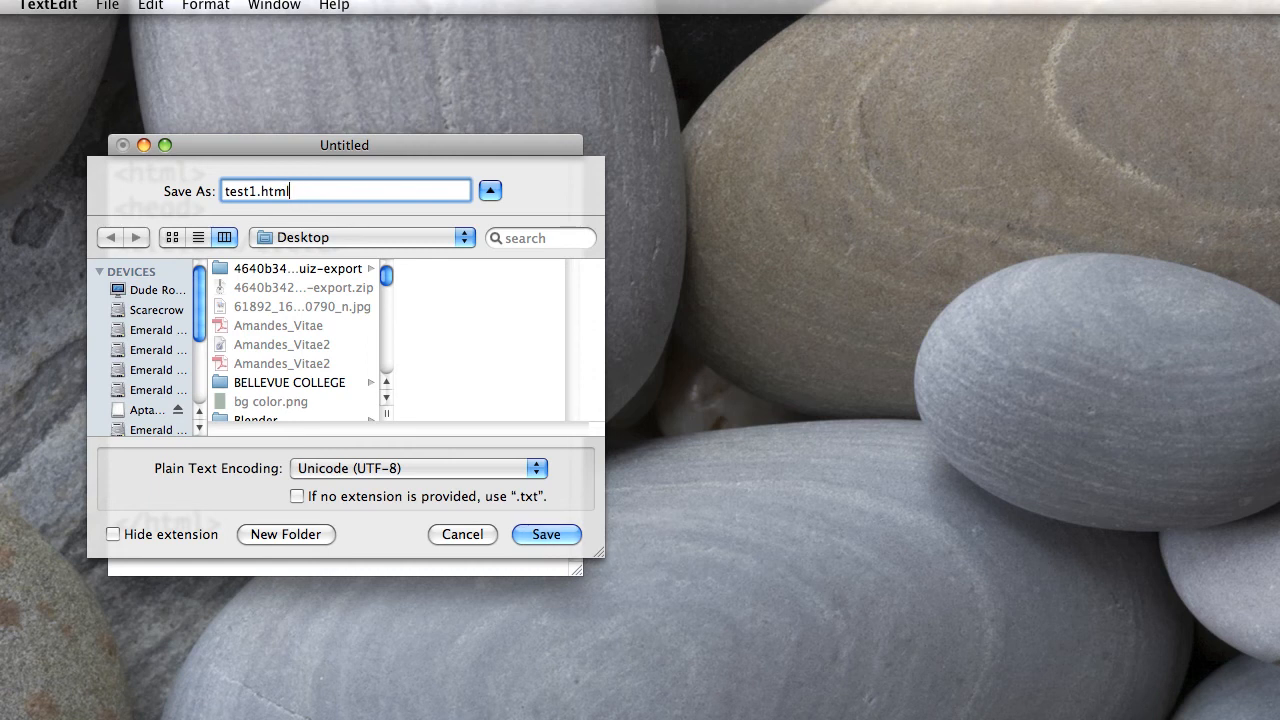
left_click(548, 534)
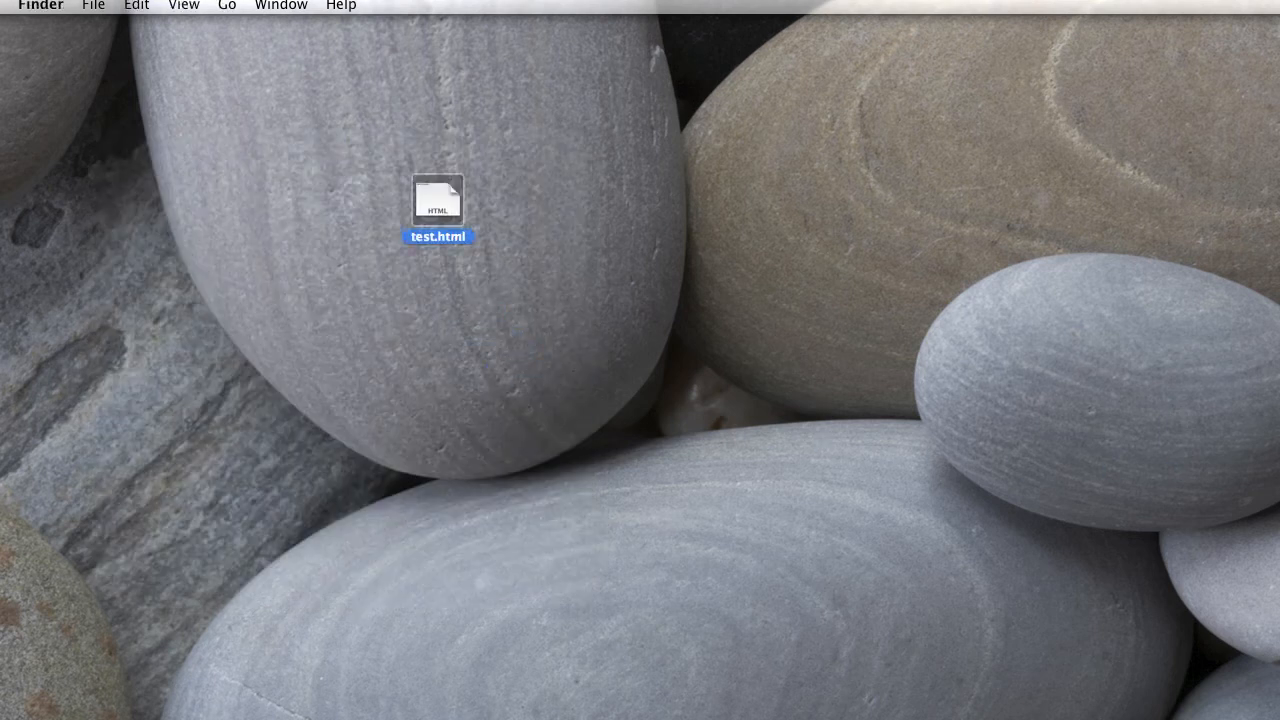
Step: Open the Desktop's test.html in TextEdit via Open With
right_click(436, 198)
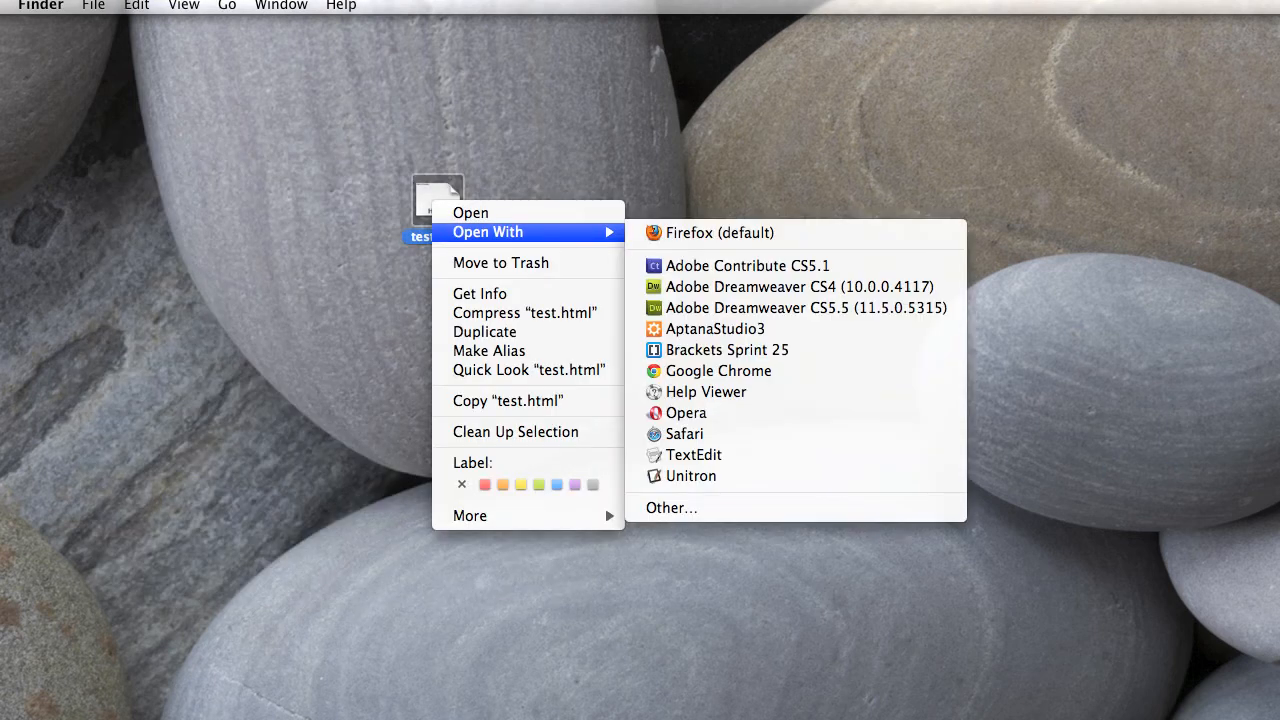
left_click(696, 456)
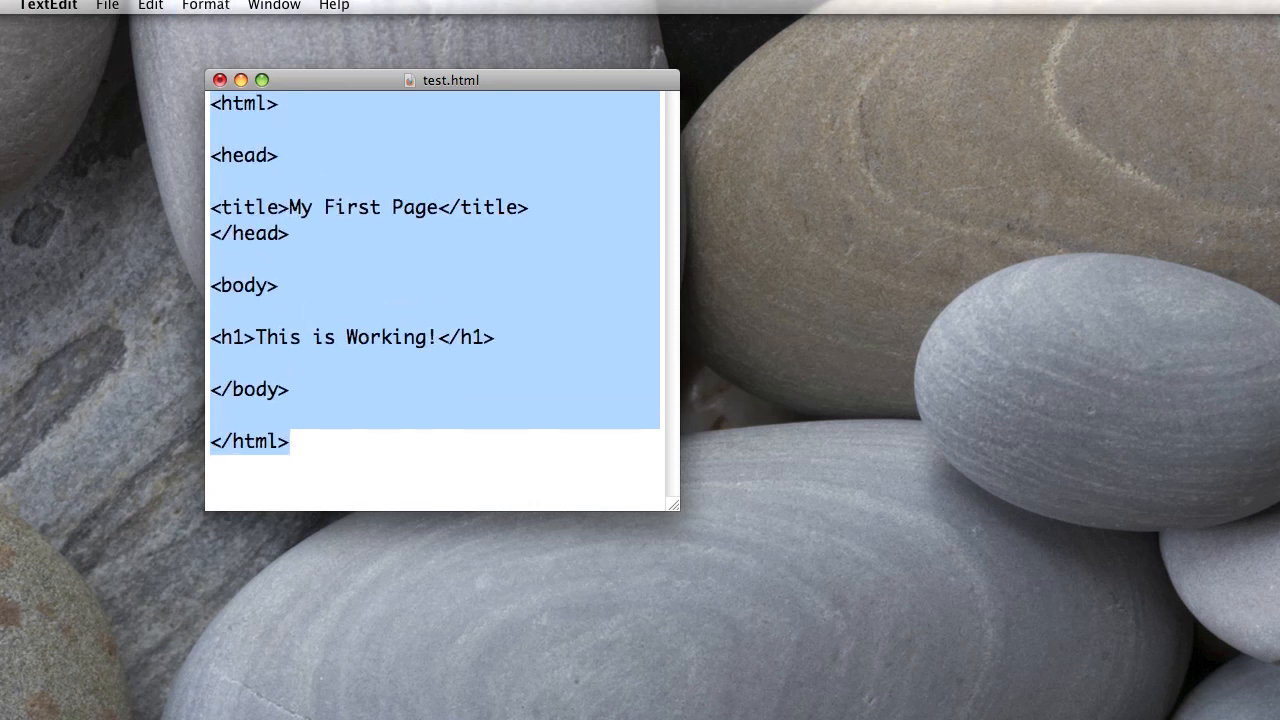
Step: Review the finished test.html code, then open it in Firefox to show 'This is Working!'
left_click(212, 312)
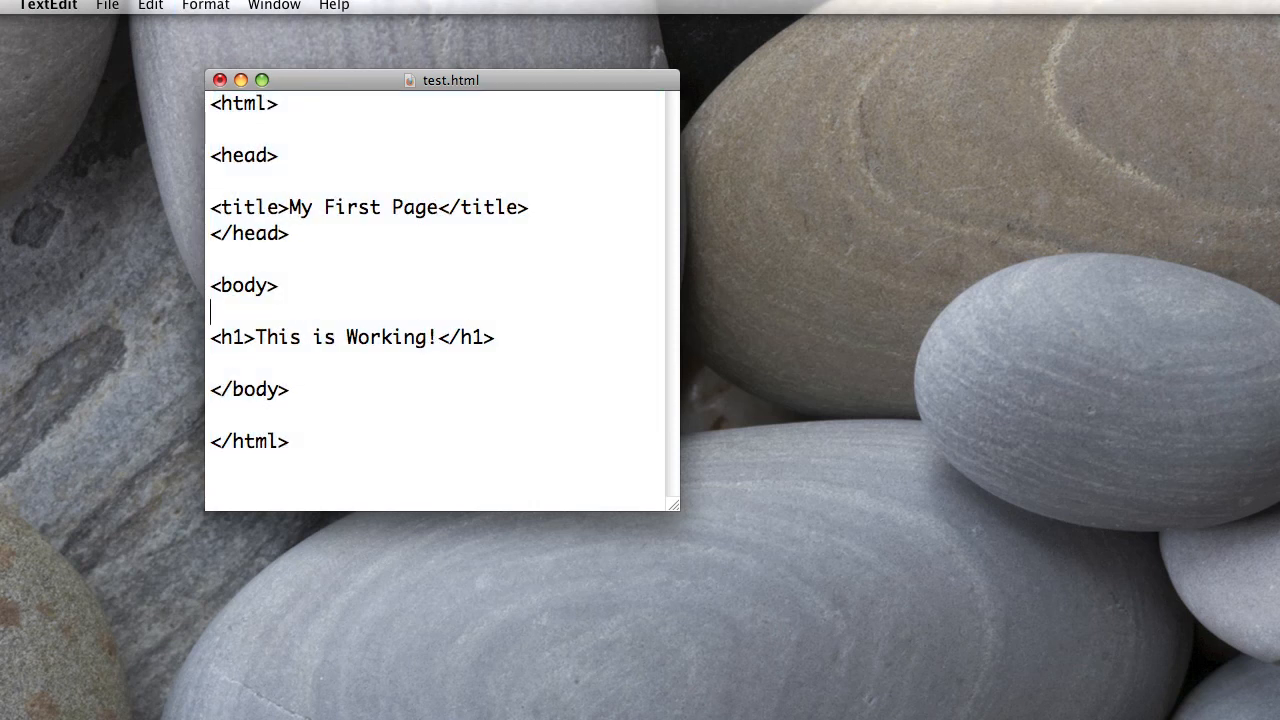
left_click_drag(210, 156, 290, 232)
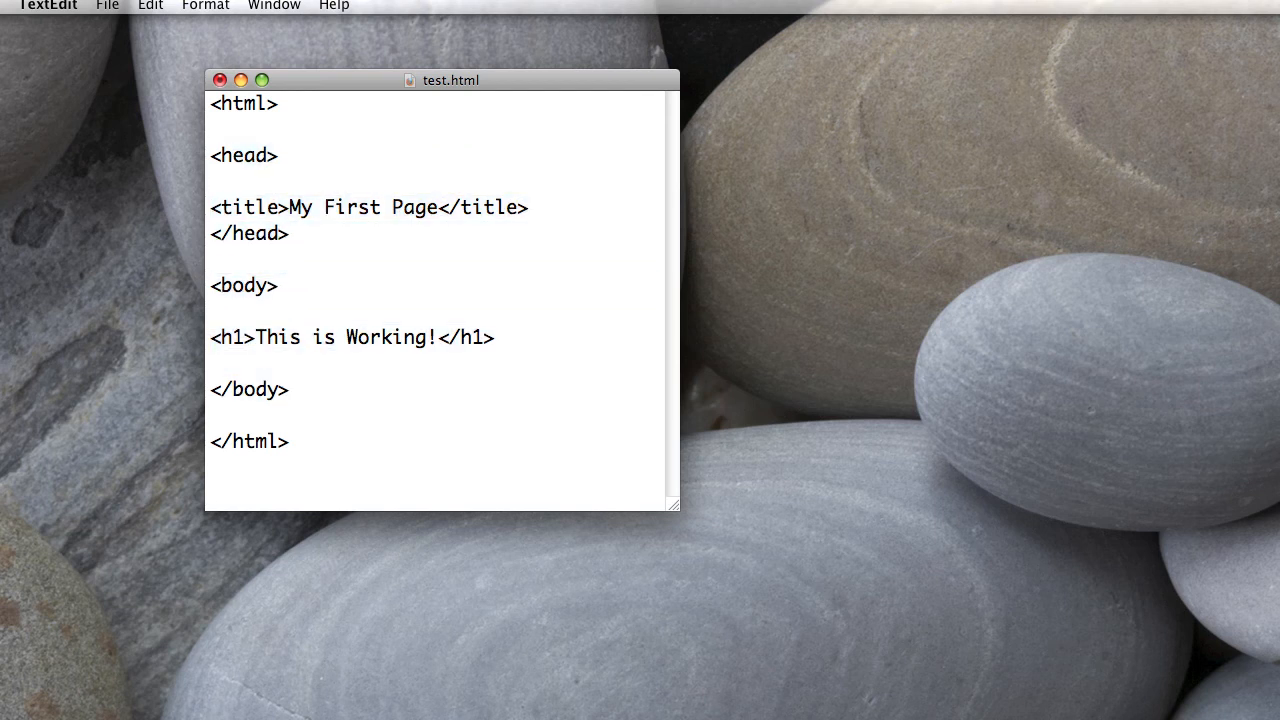
triple_click(350, 336)
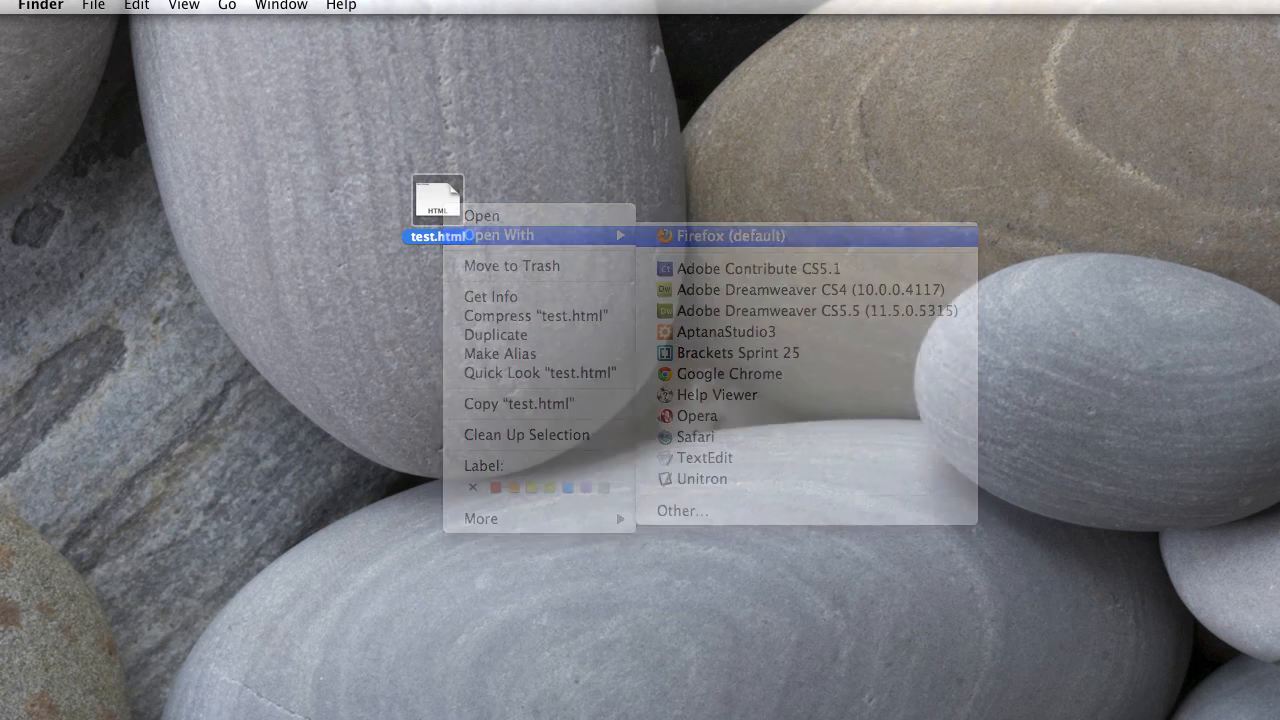
left_click(716, 236)
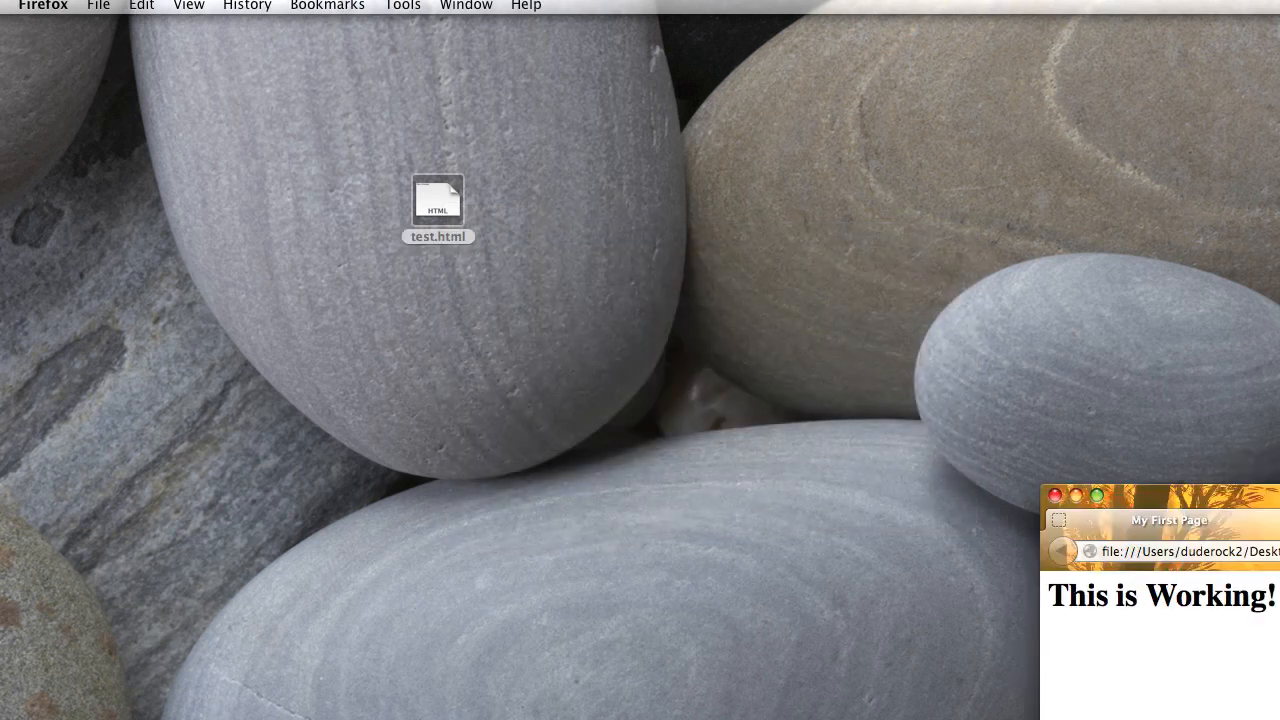